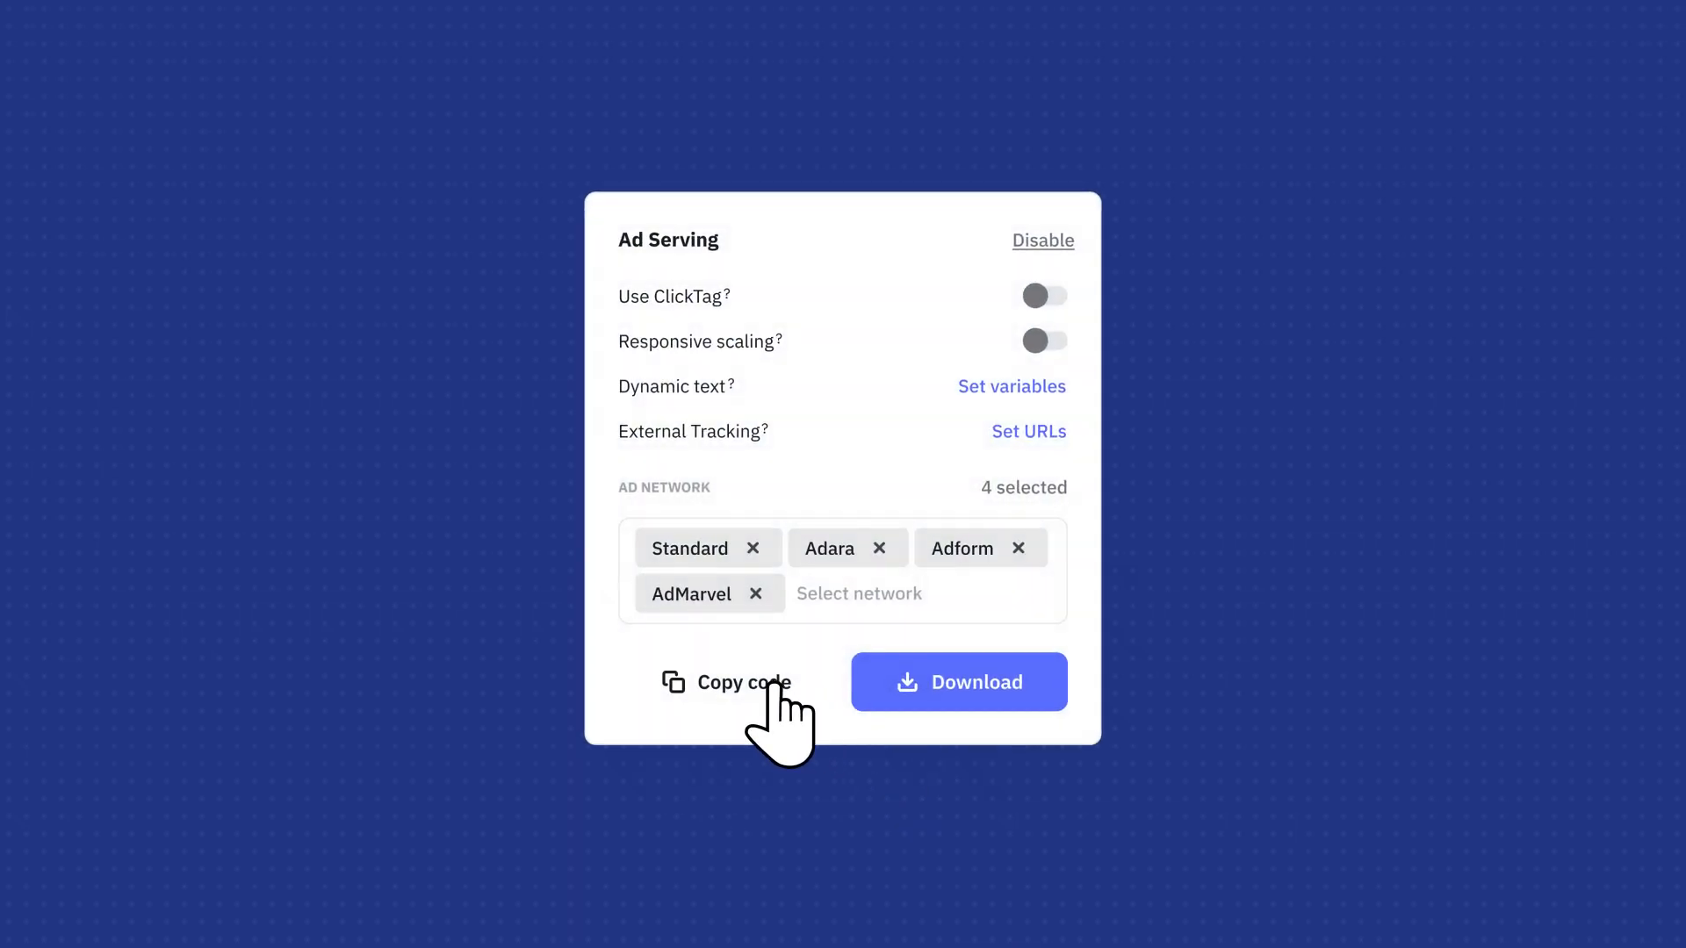
Copy the banner's ad serving code from the Ad Serving panel.
left_click(741, 681)
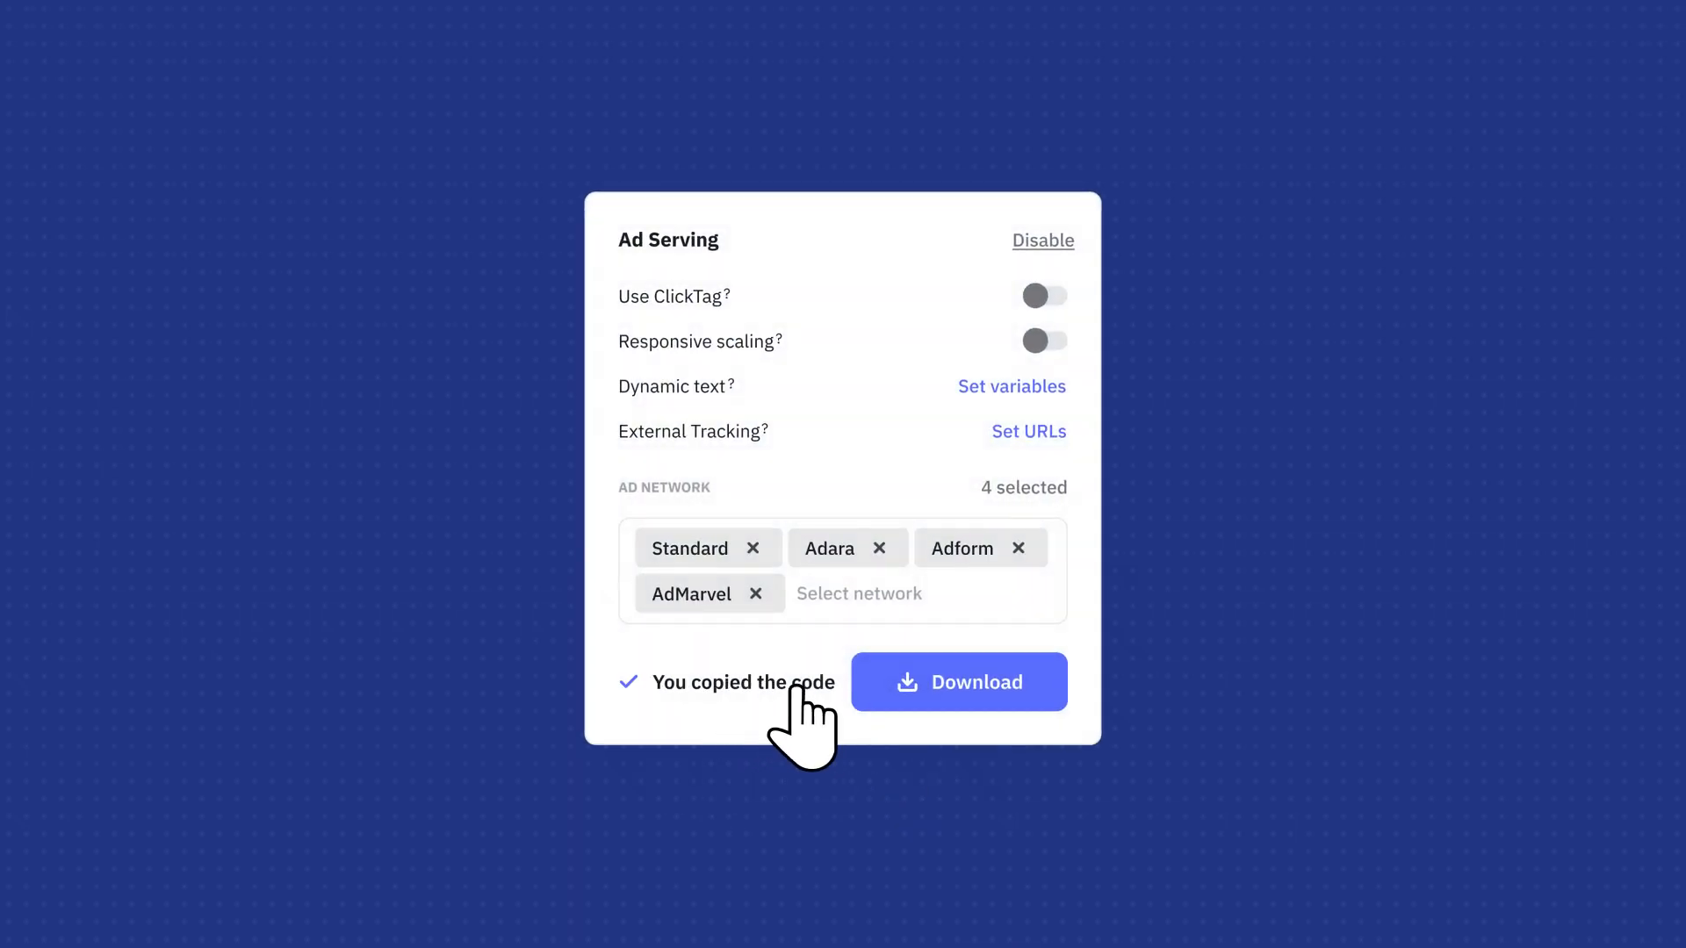
left_click(957, 681)
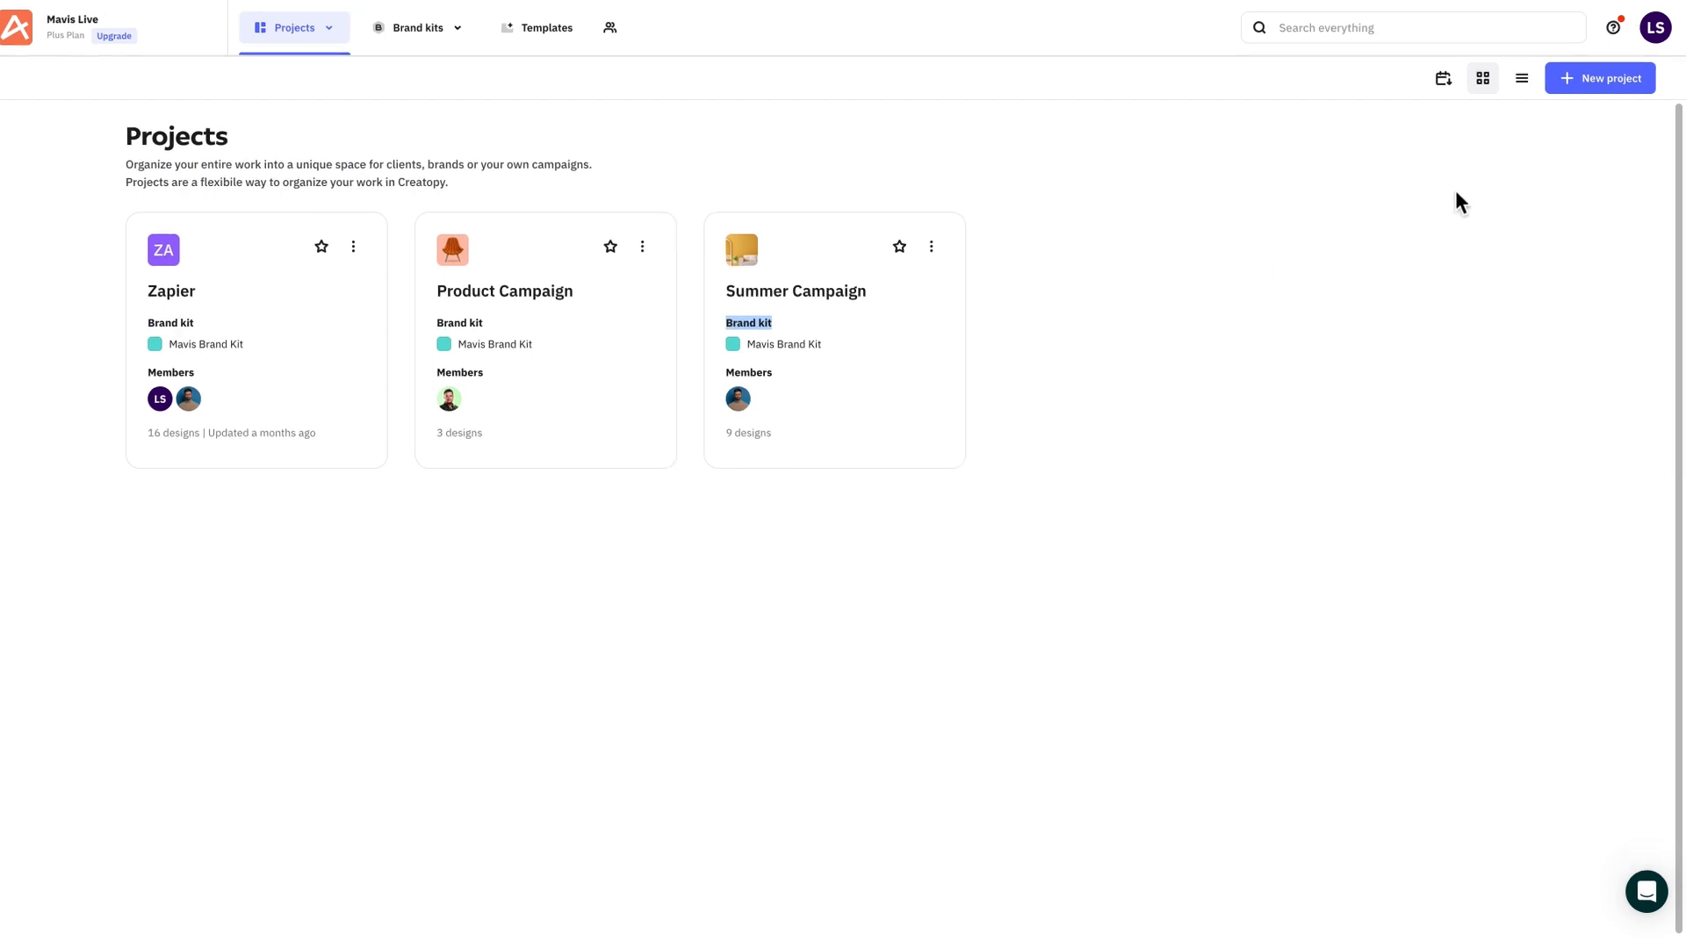
Go to the account's Subscription page and start customizing the Plus plan.
left_click(1654, 26)
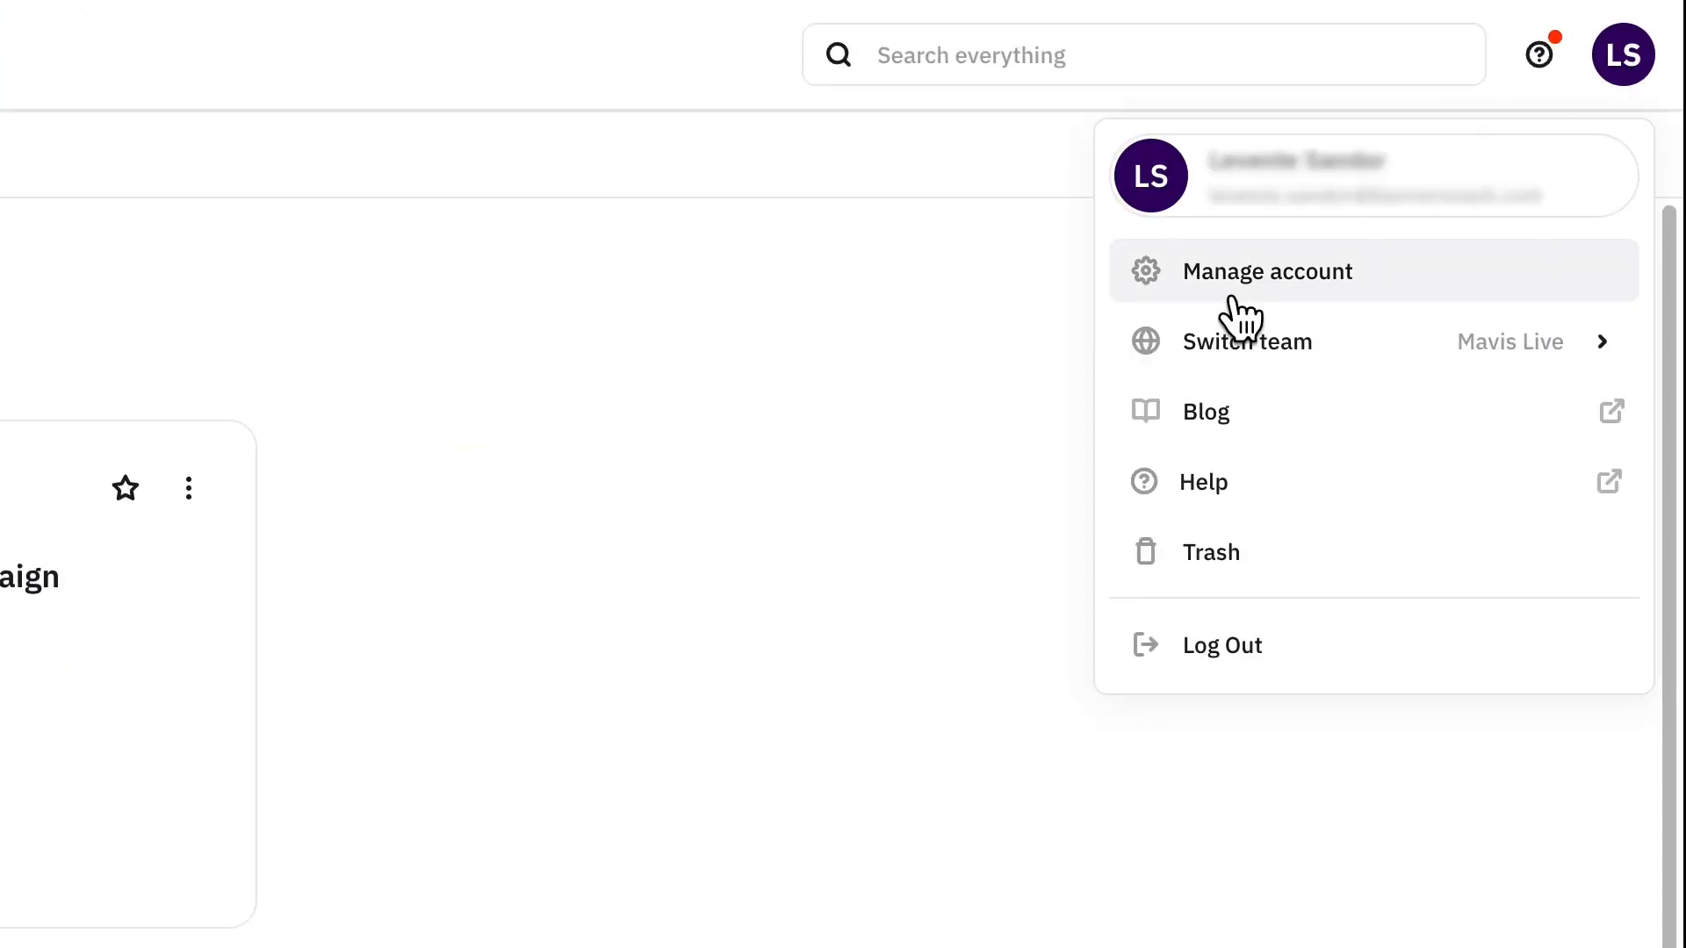
left_click(1266, 271)
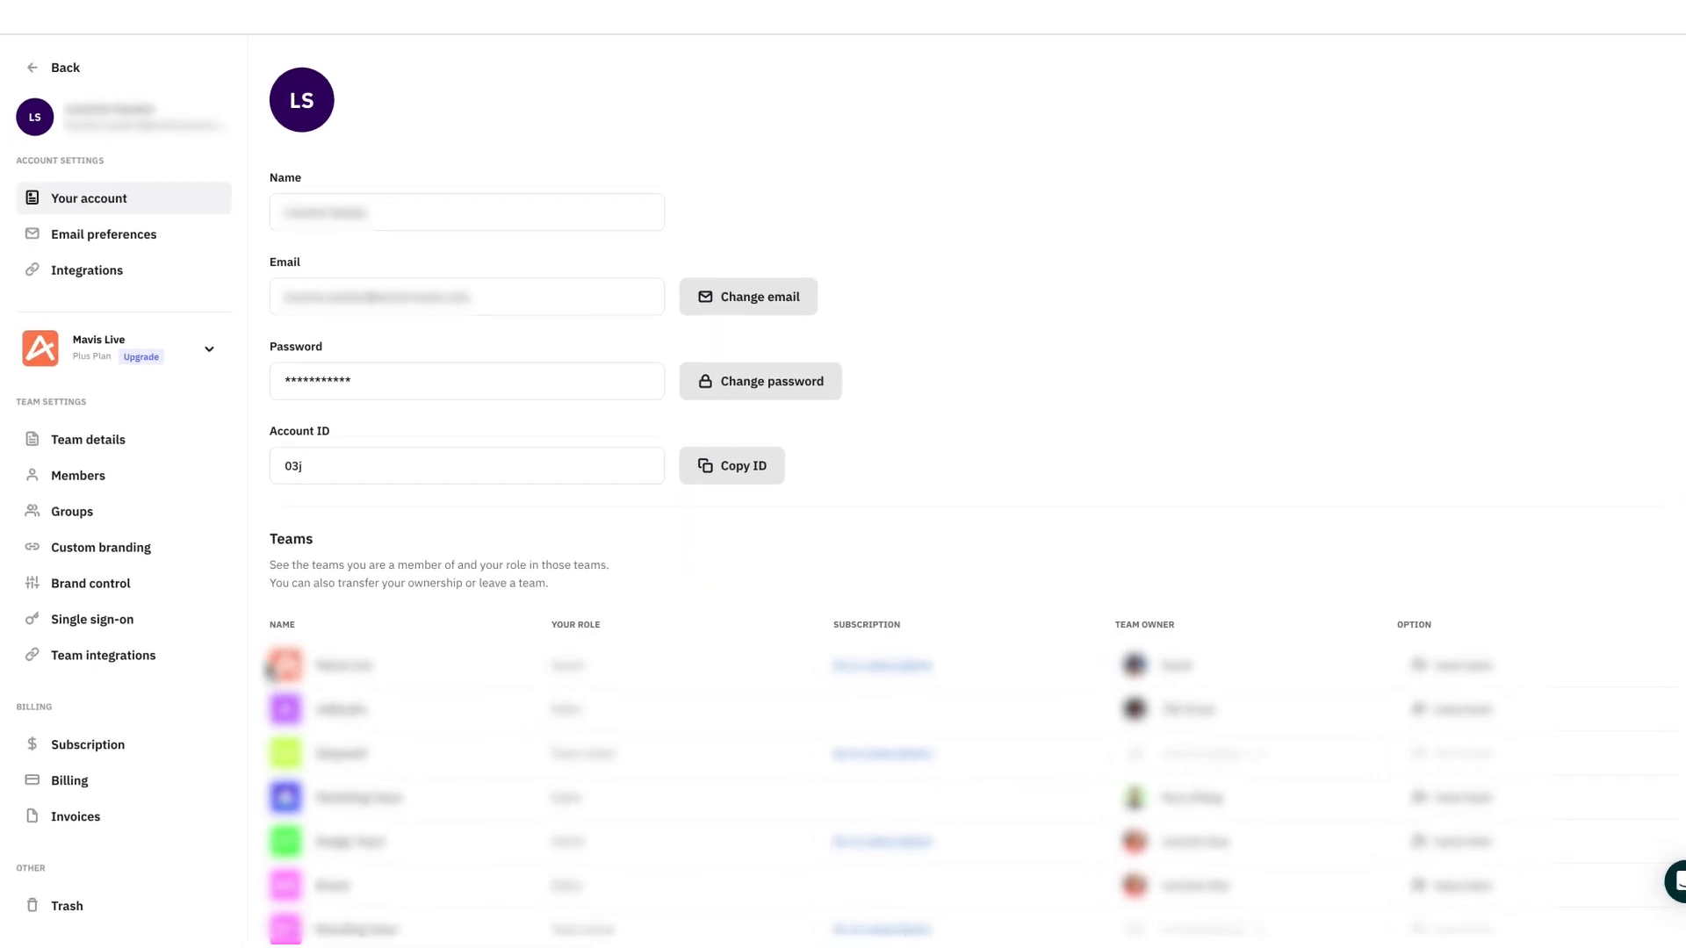
left_click(88, 745)
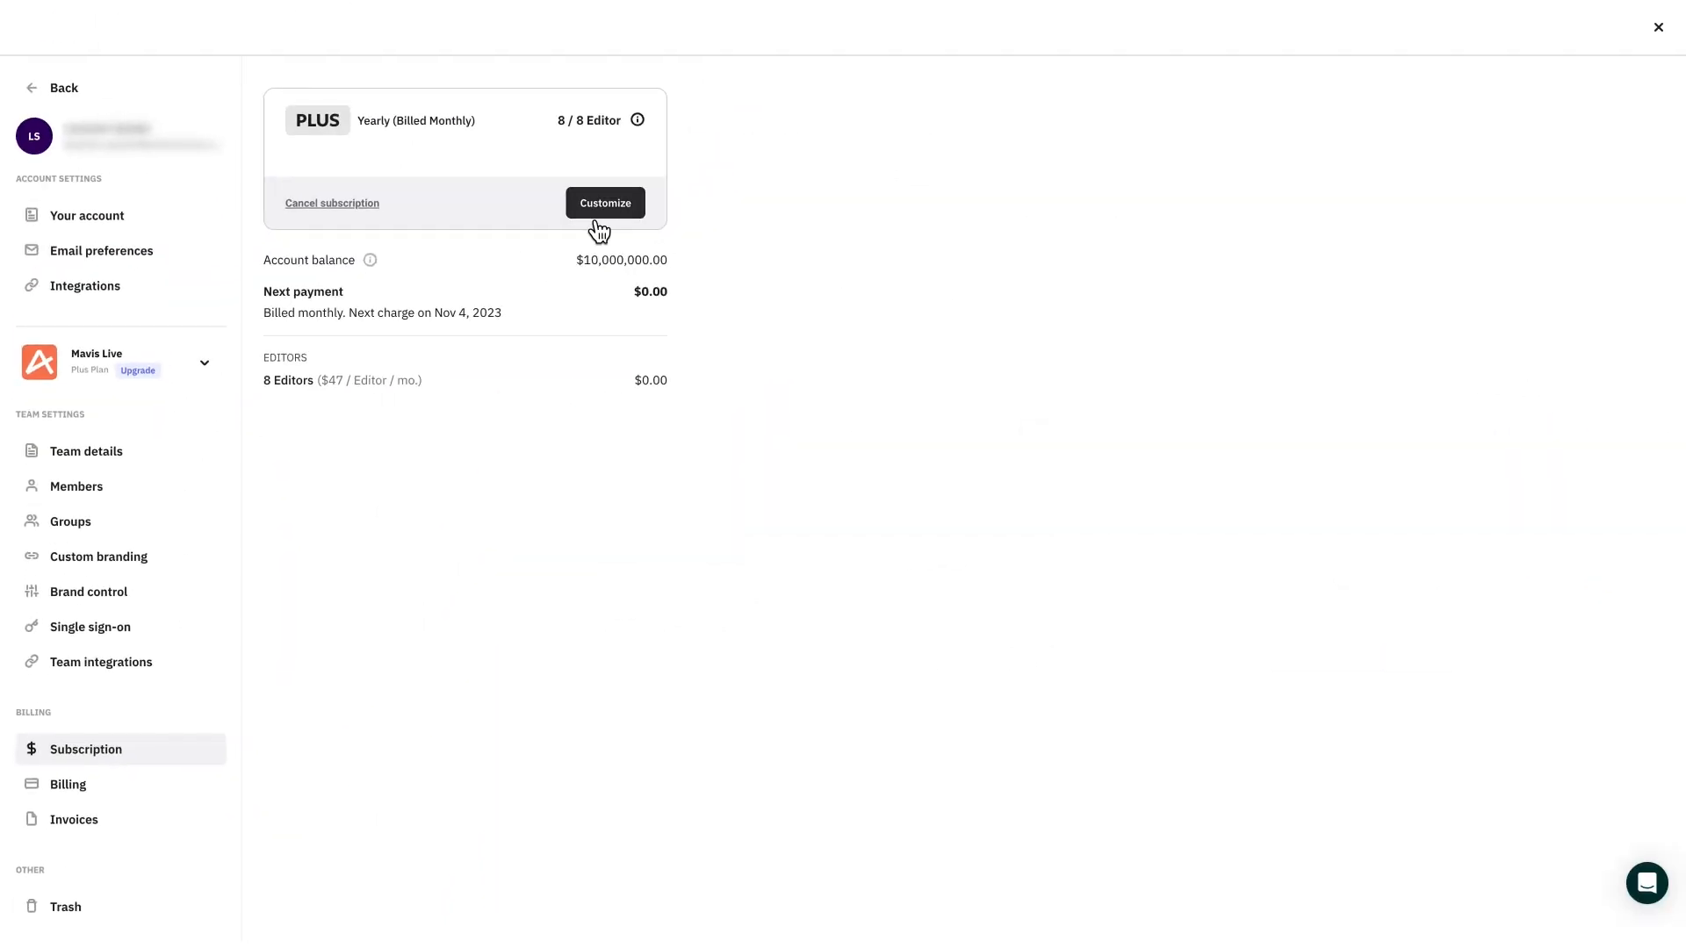
left_click(604, 203)
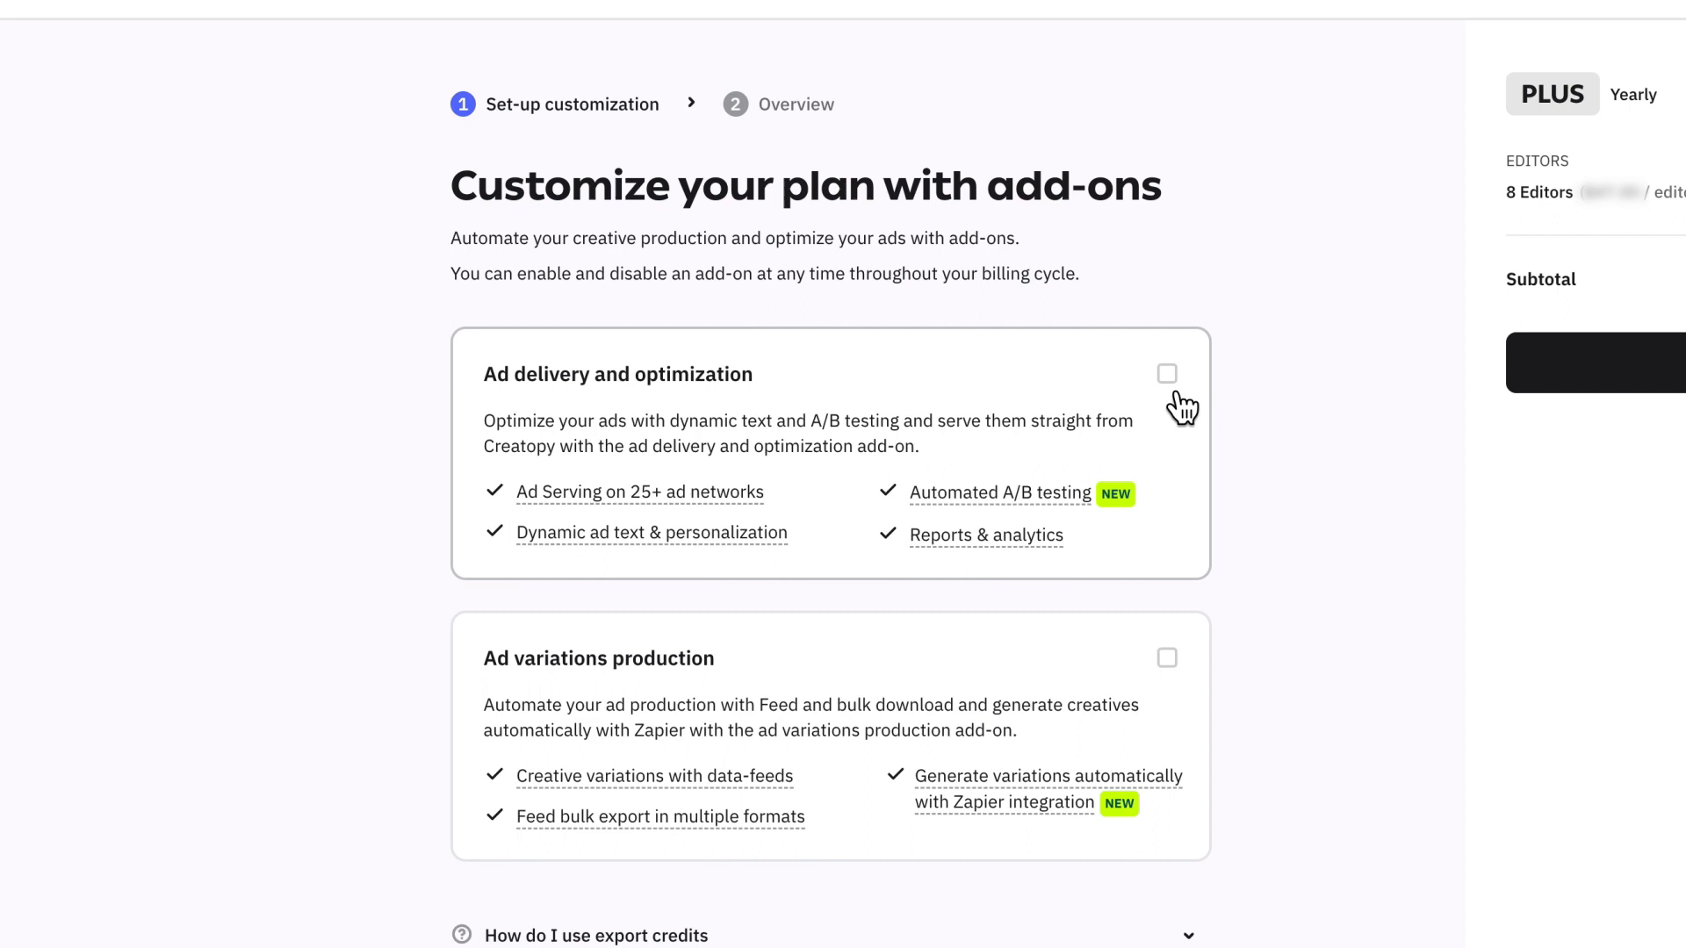
Add the Ad delivery and optimization add-on (1M impressions) and confirm the upgrade.
left_click(1168, 373)
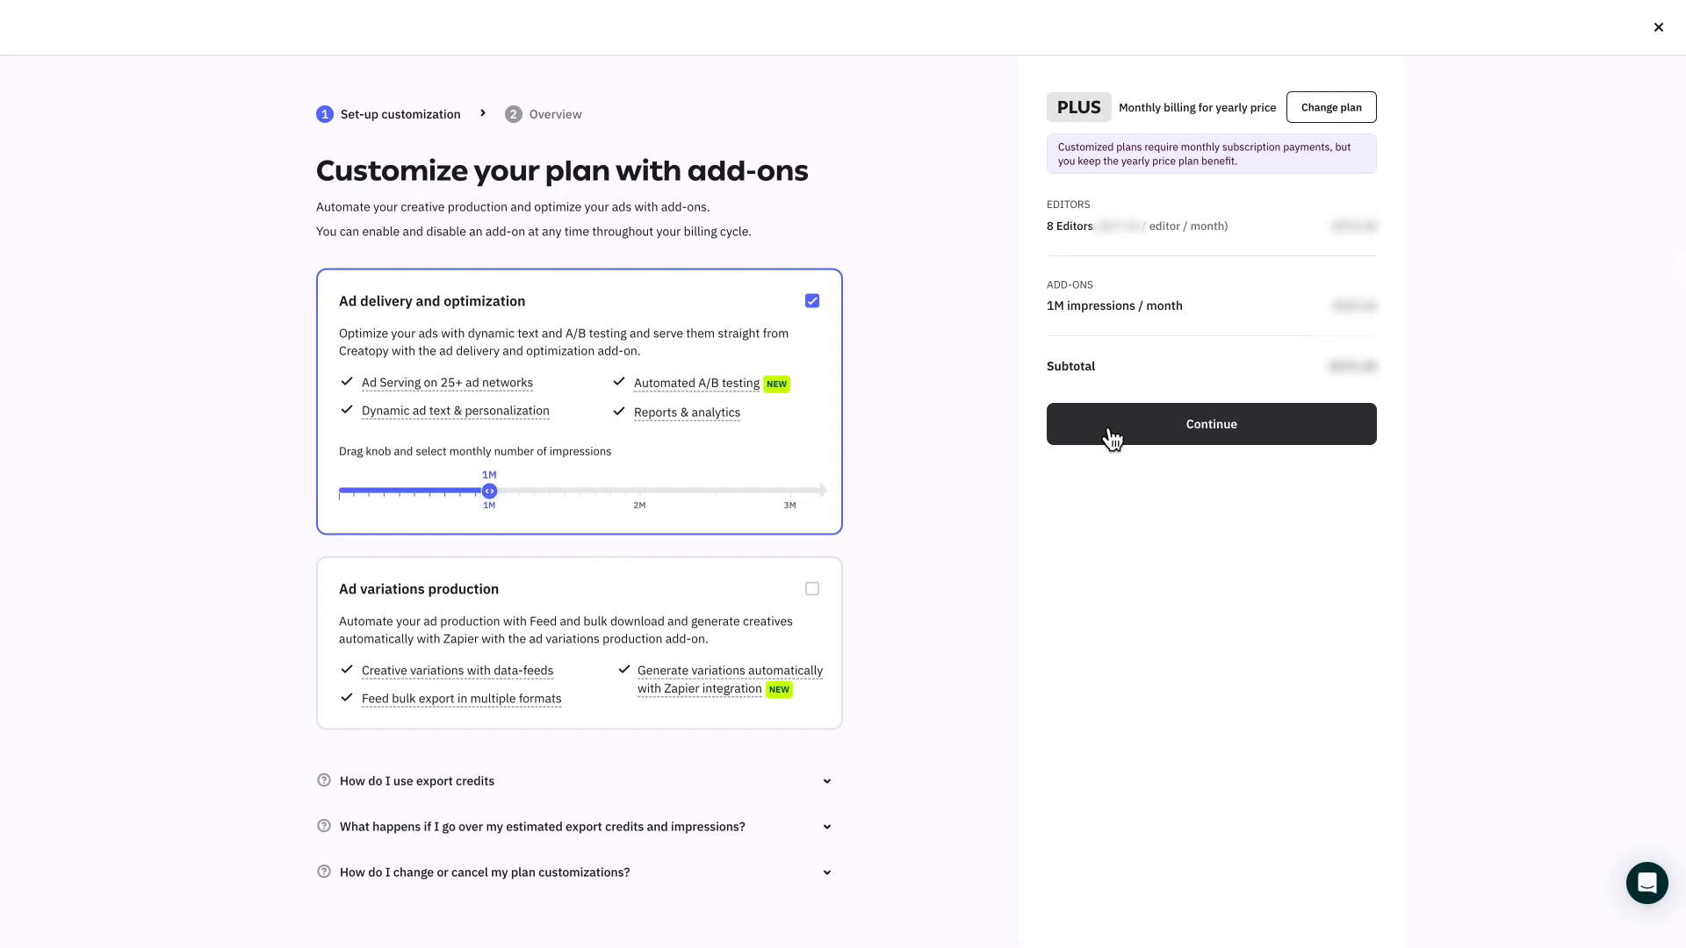
left_click(1210, 423)
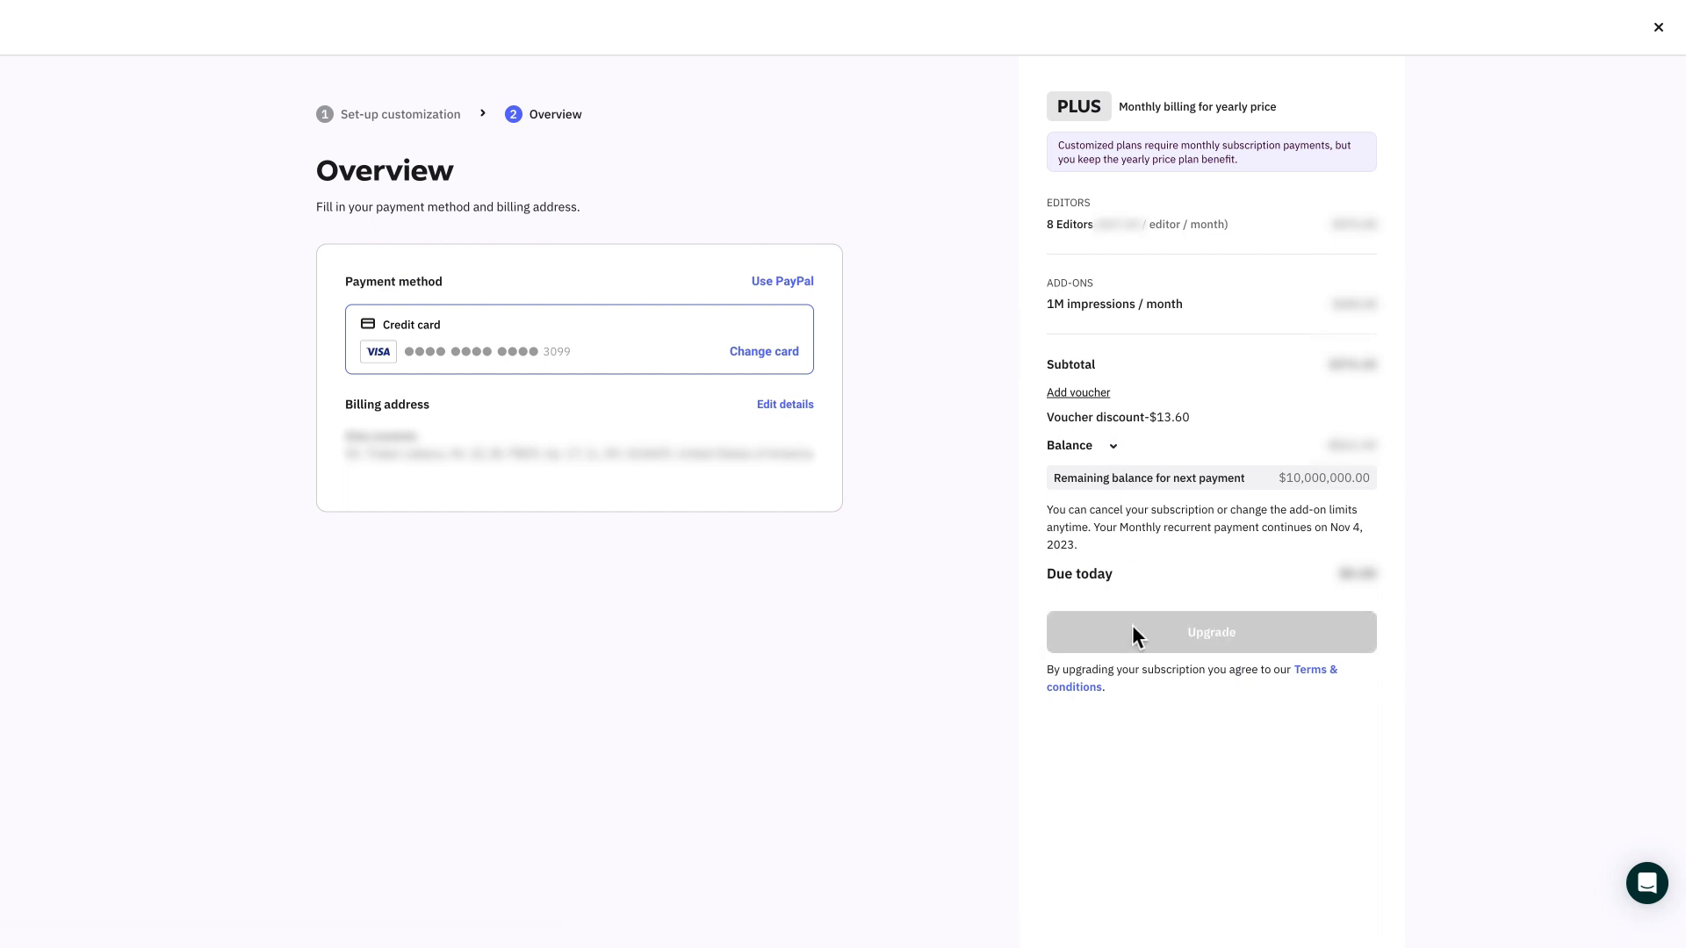
left_click(1210, 632)
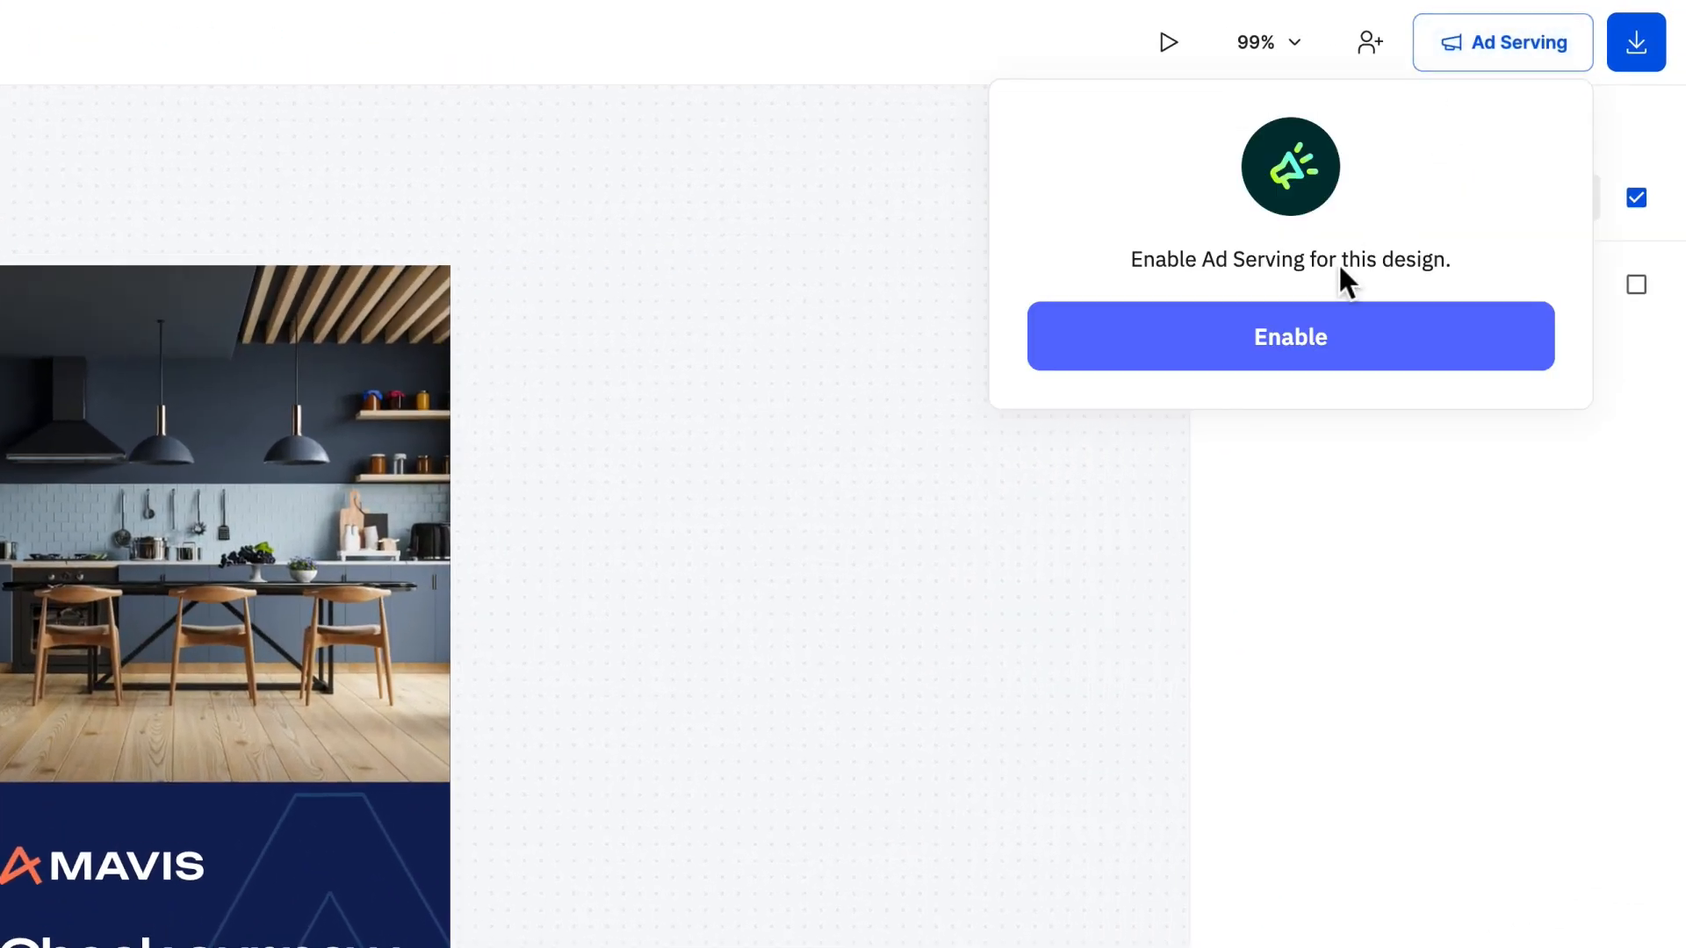
left_click(1289, 337)
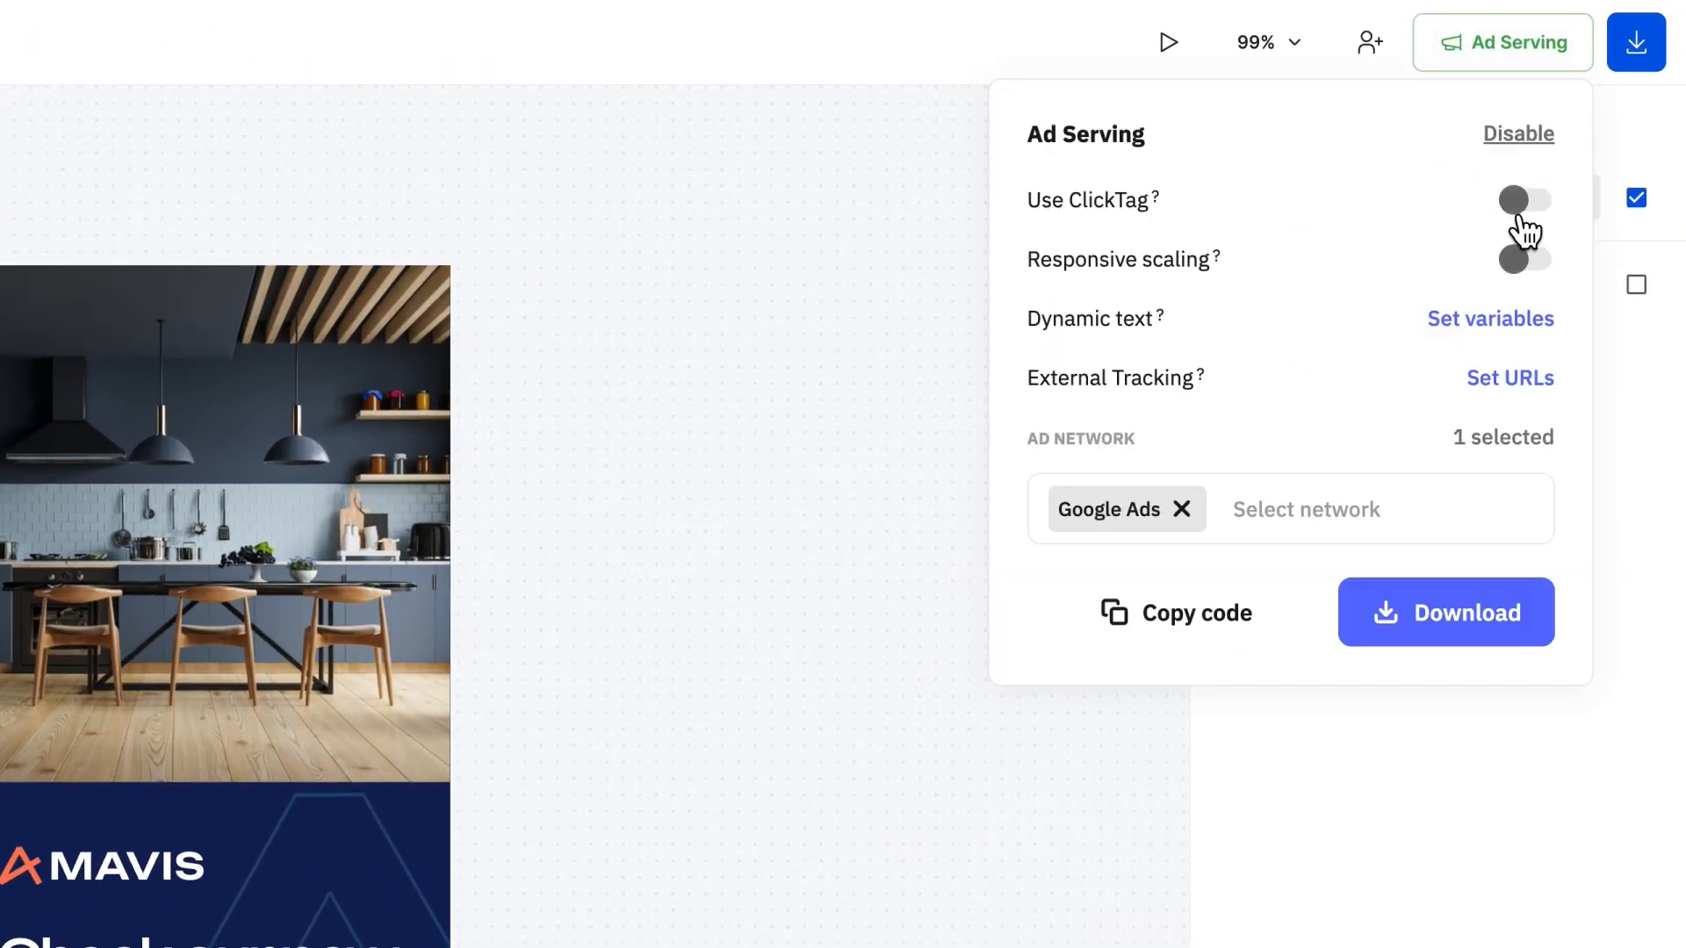
left_click(1524, 200)
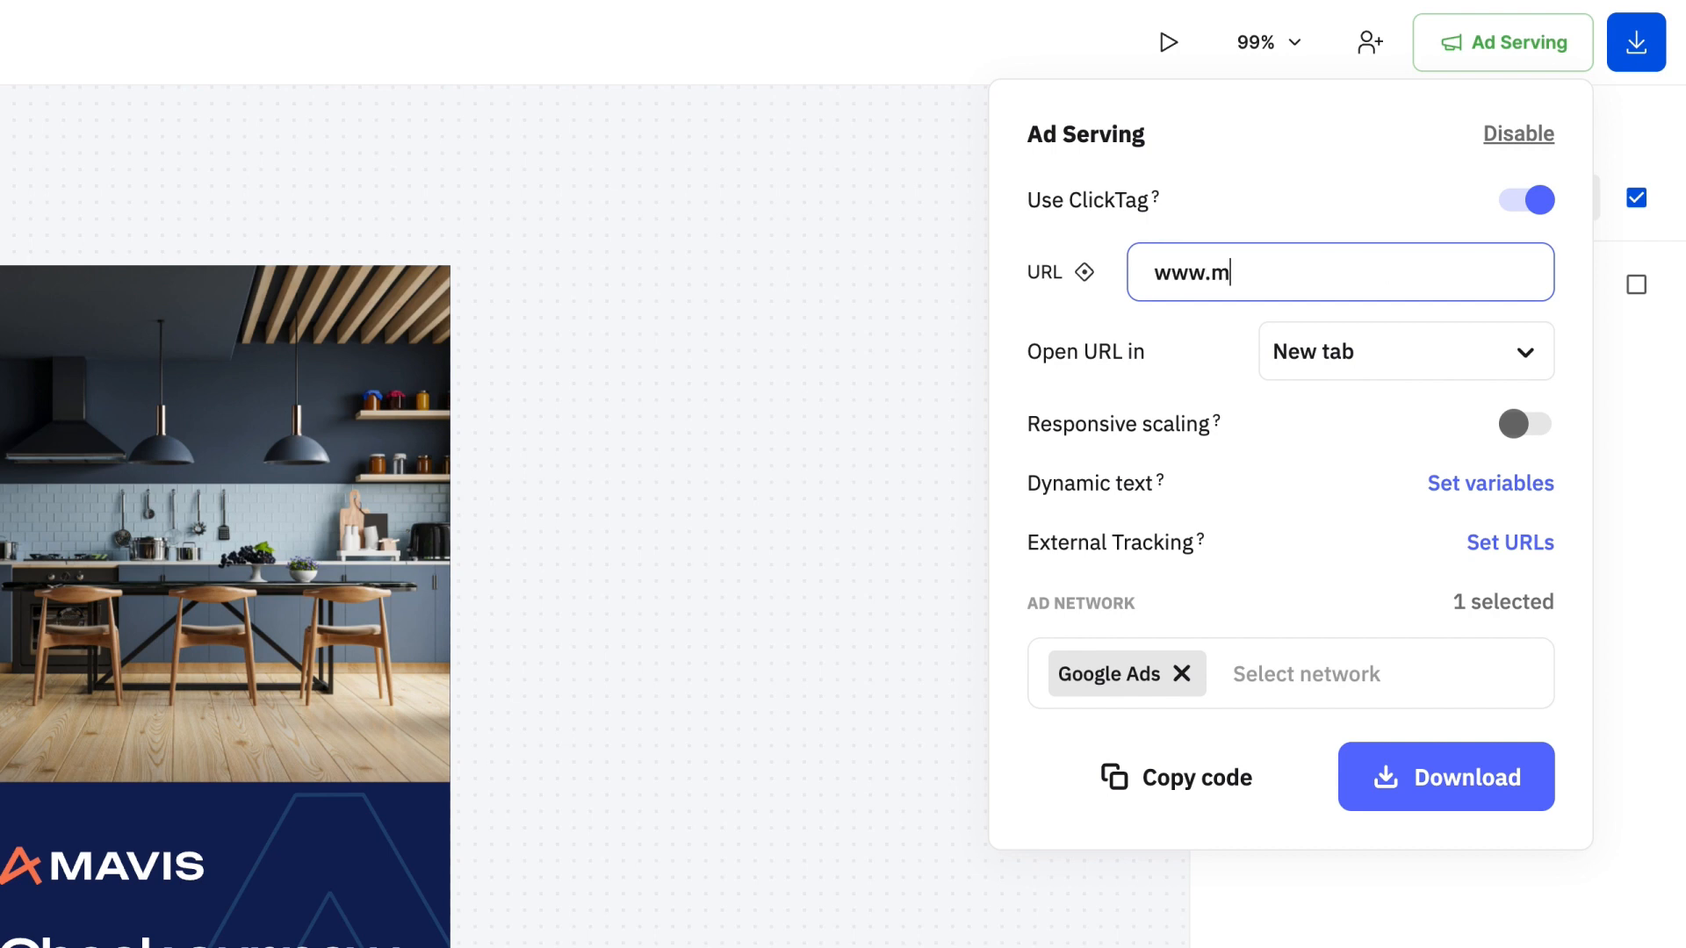
type("avis.net")
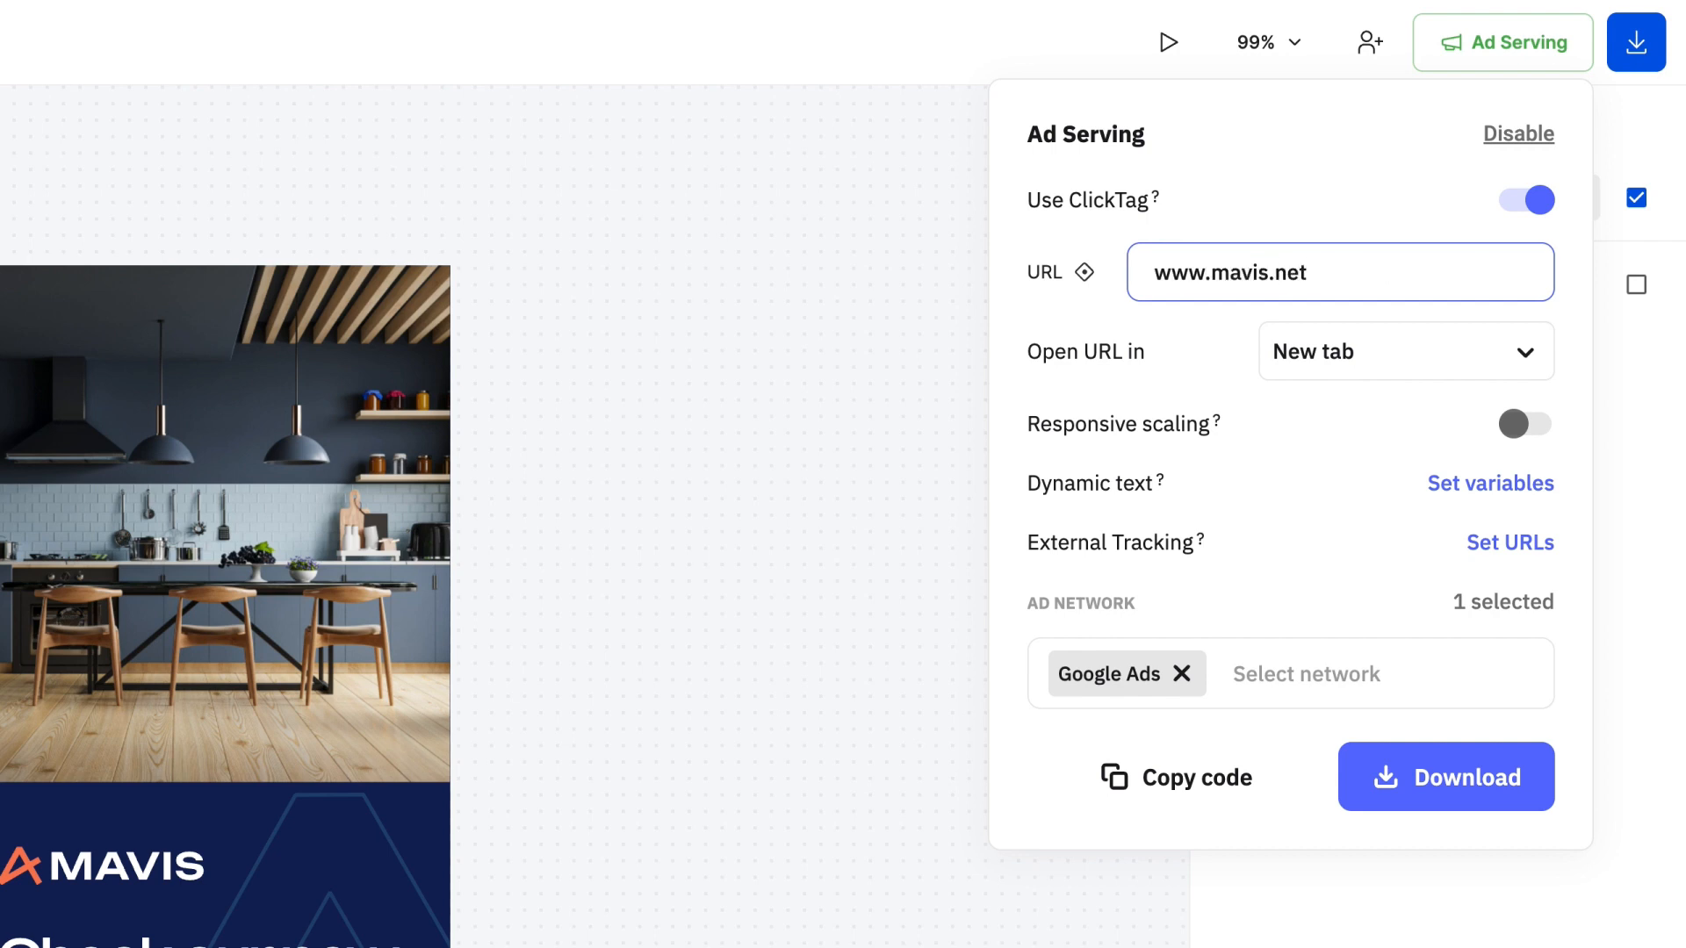
left_click(1307, 272)
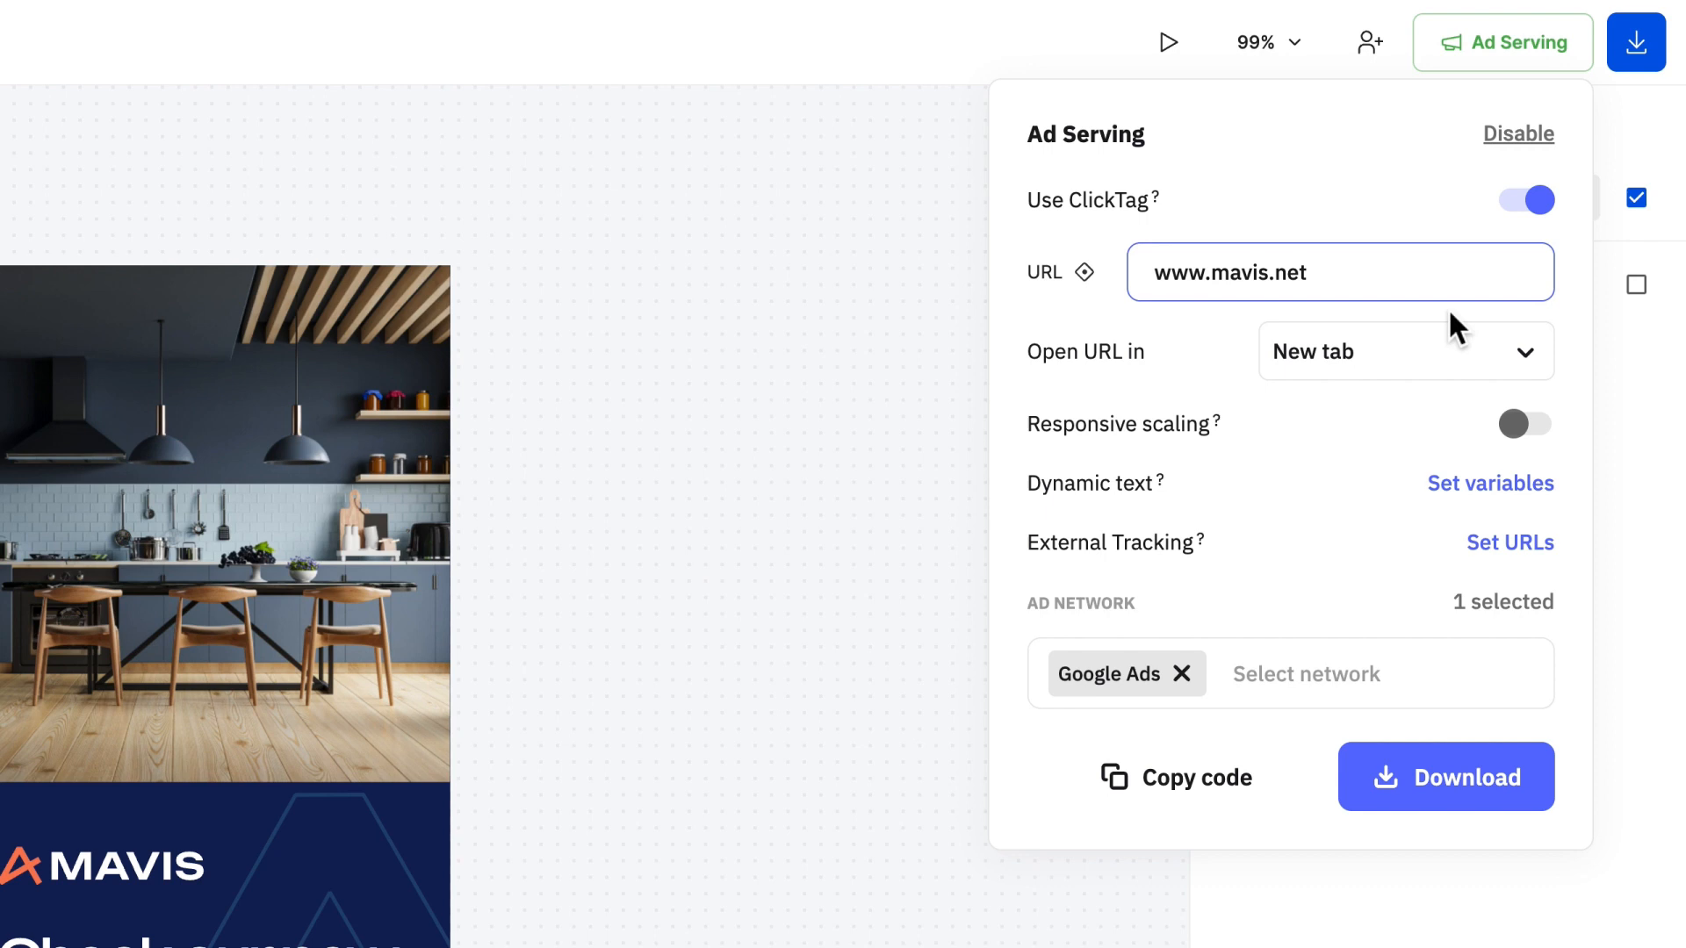
left_click(1524, 423)
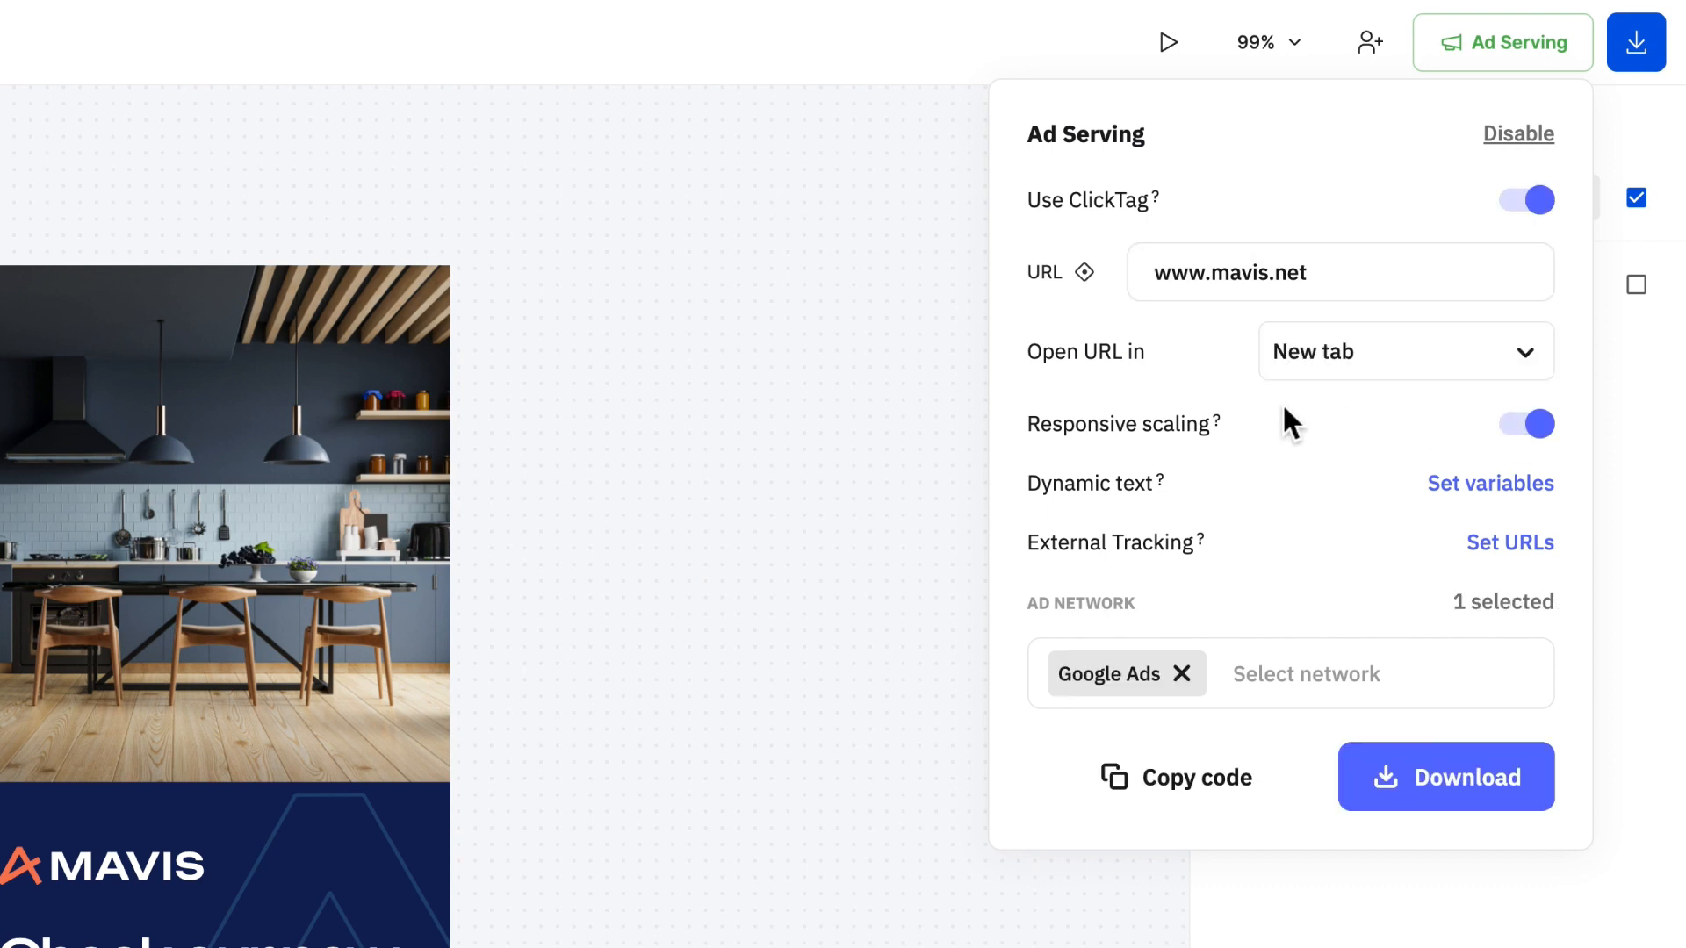
mouse_move(1198, 424)
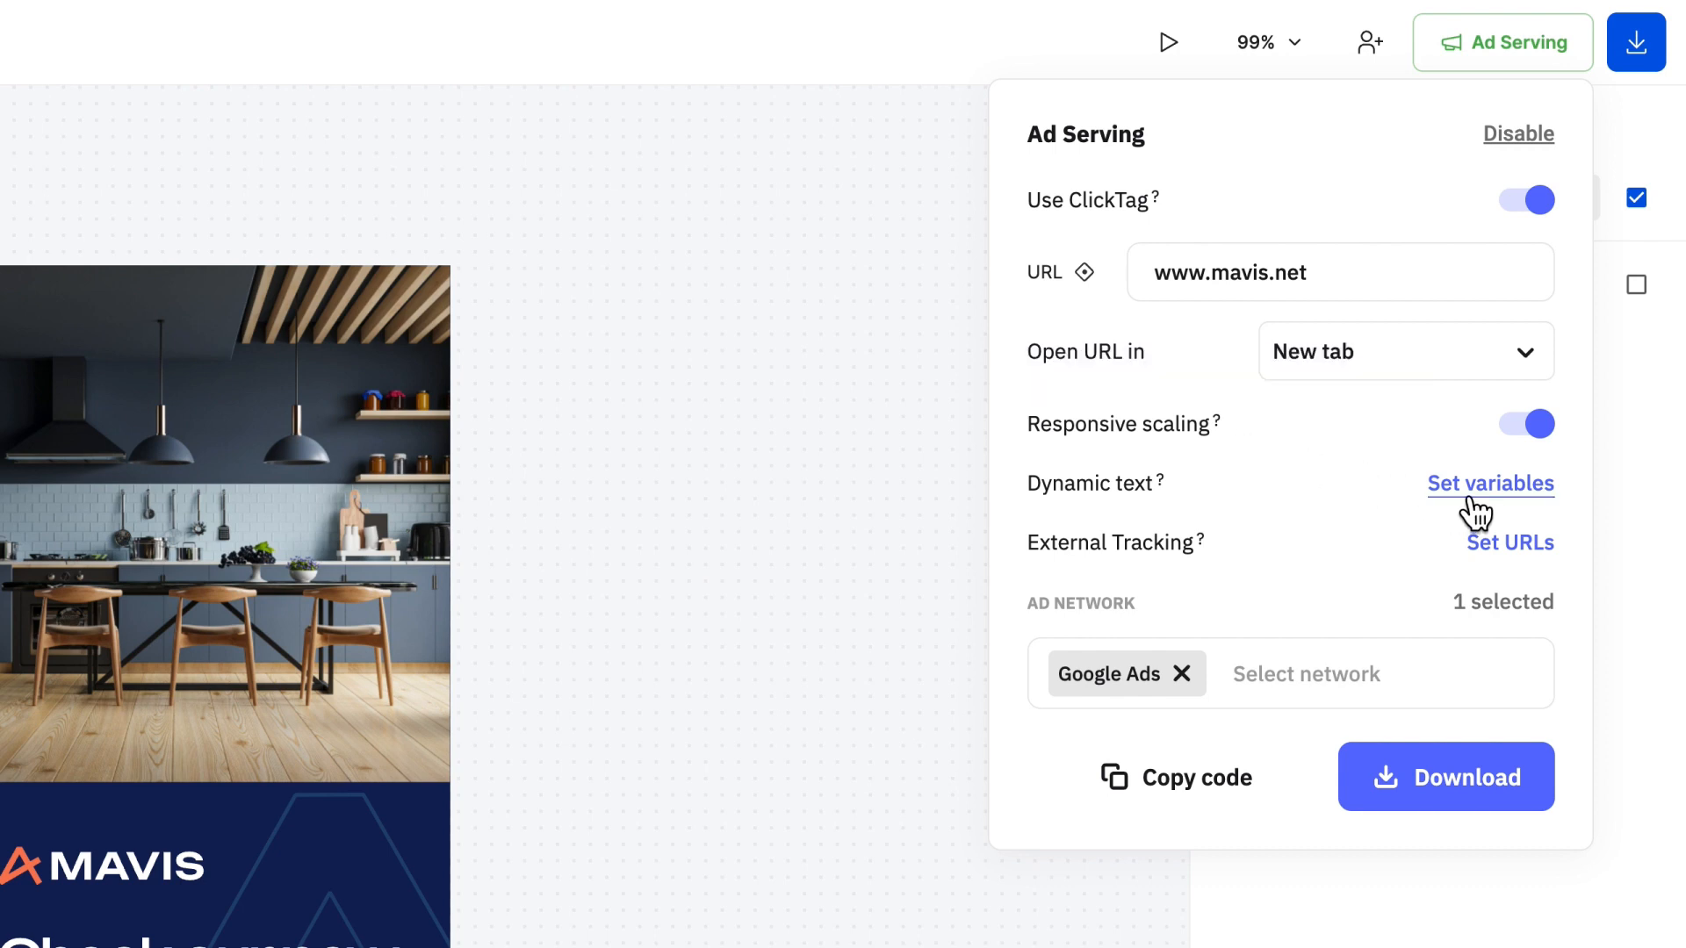
Give the CITY dynamic text variable a default value 'your own ci'.
left_click(1491, 483)
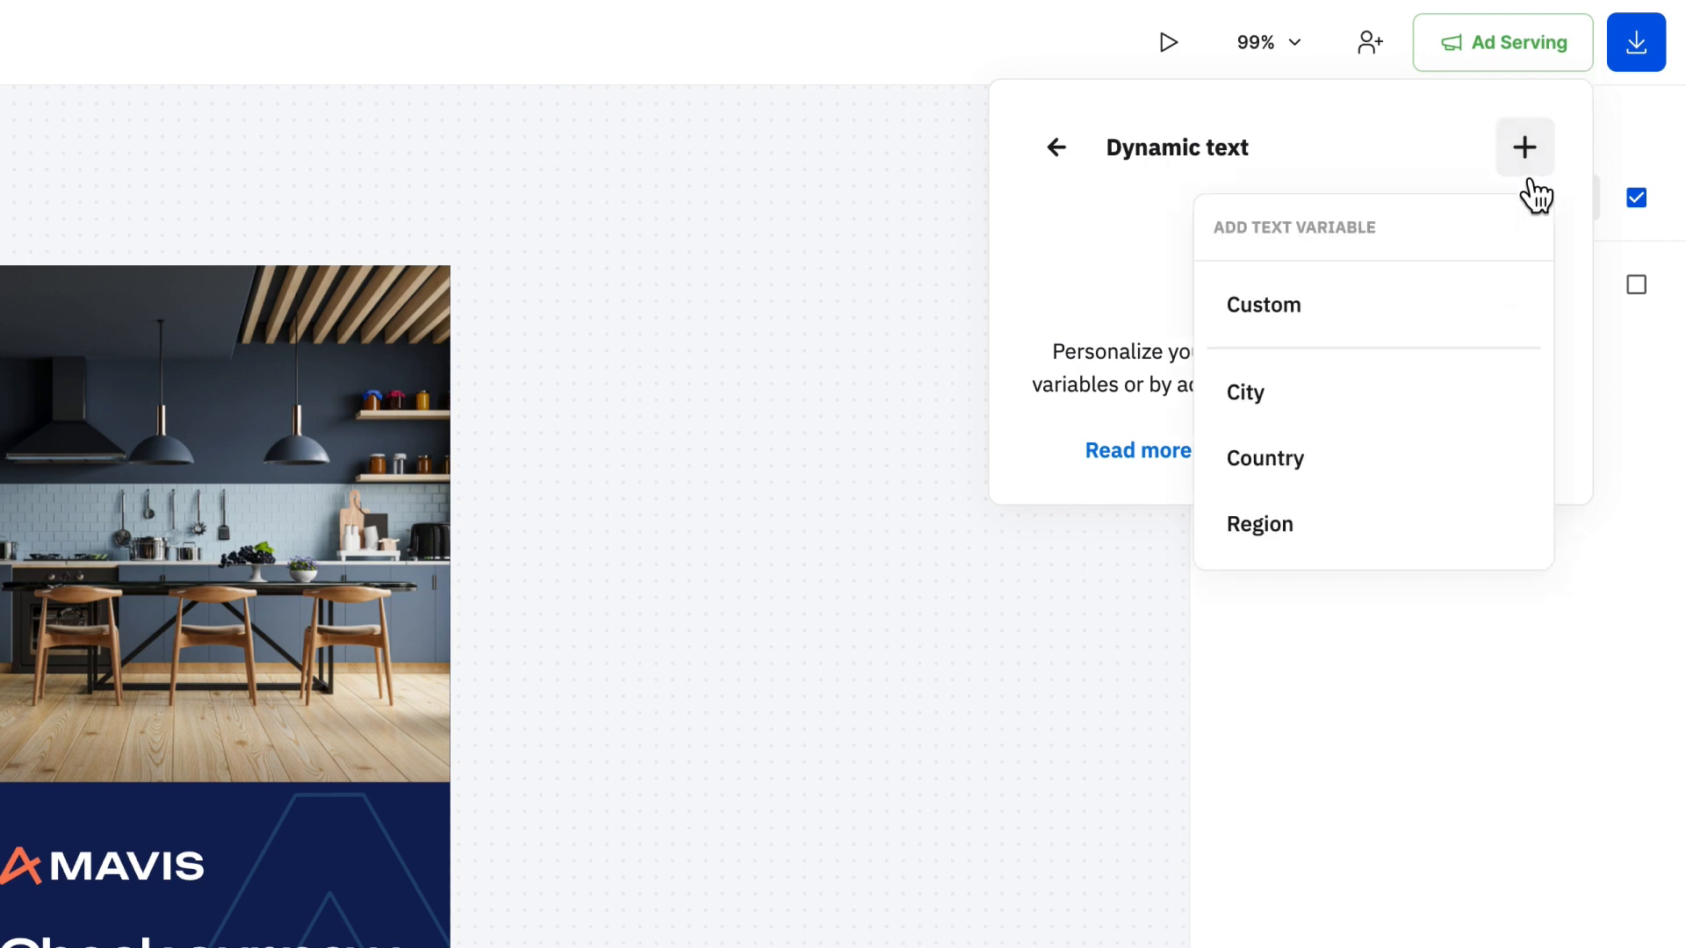
left_click(1243, 392)
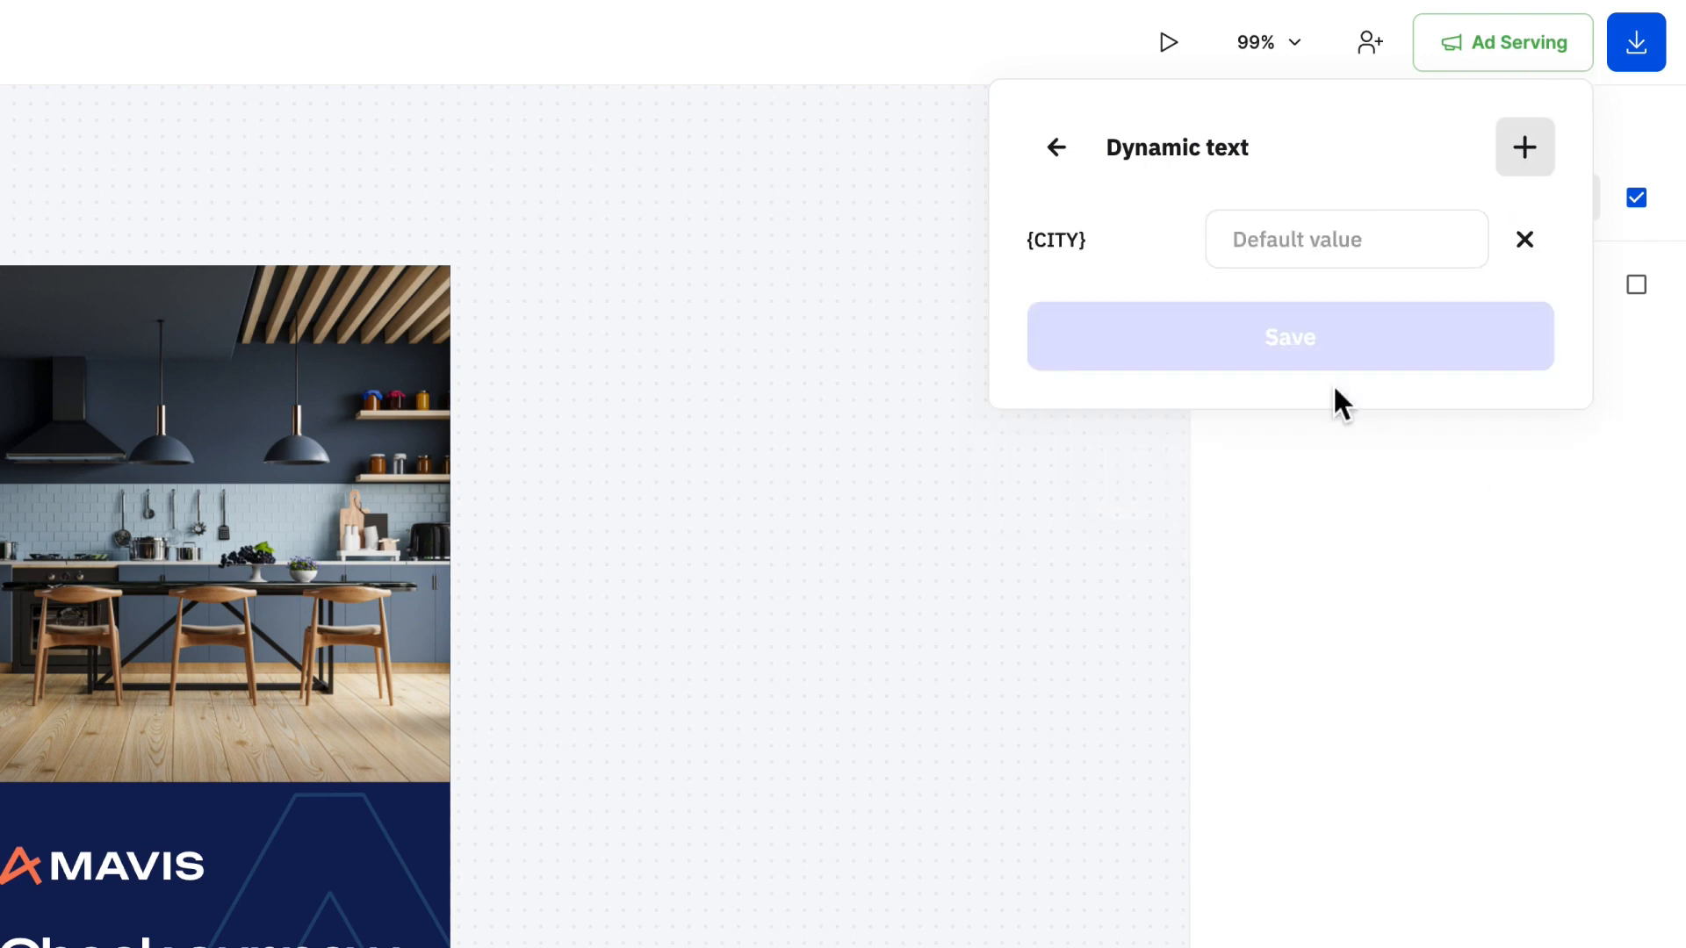
type("your own ci")
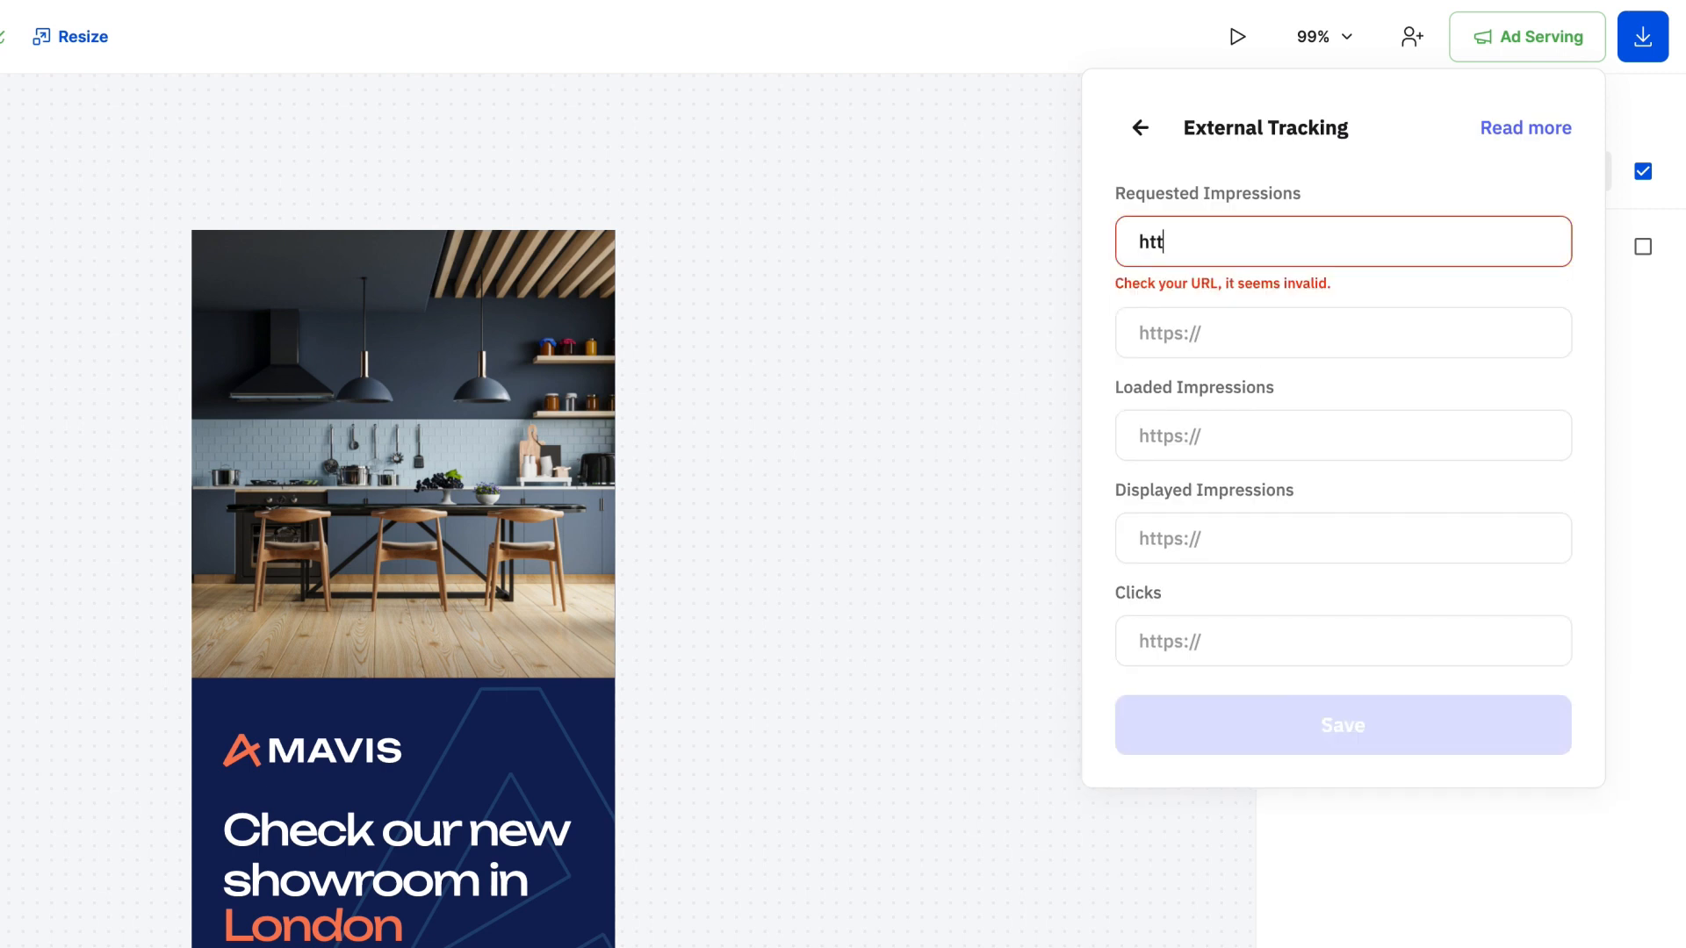
type("https://yourtracking.")
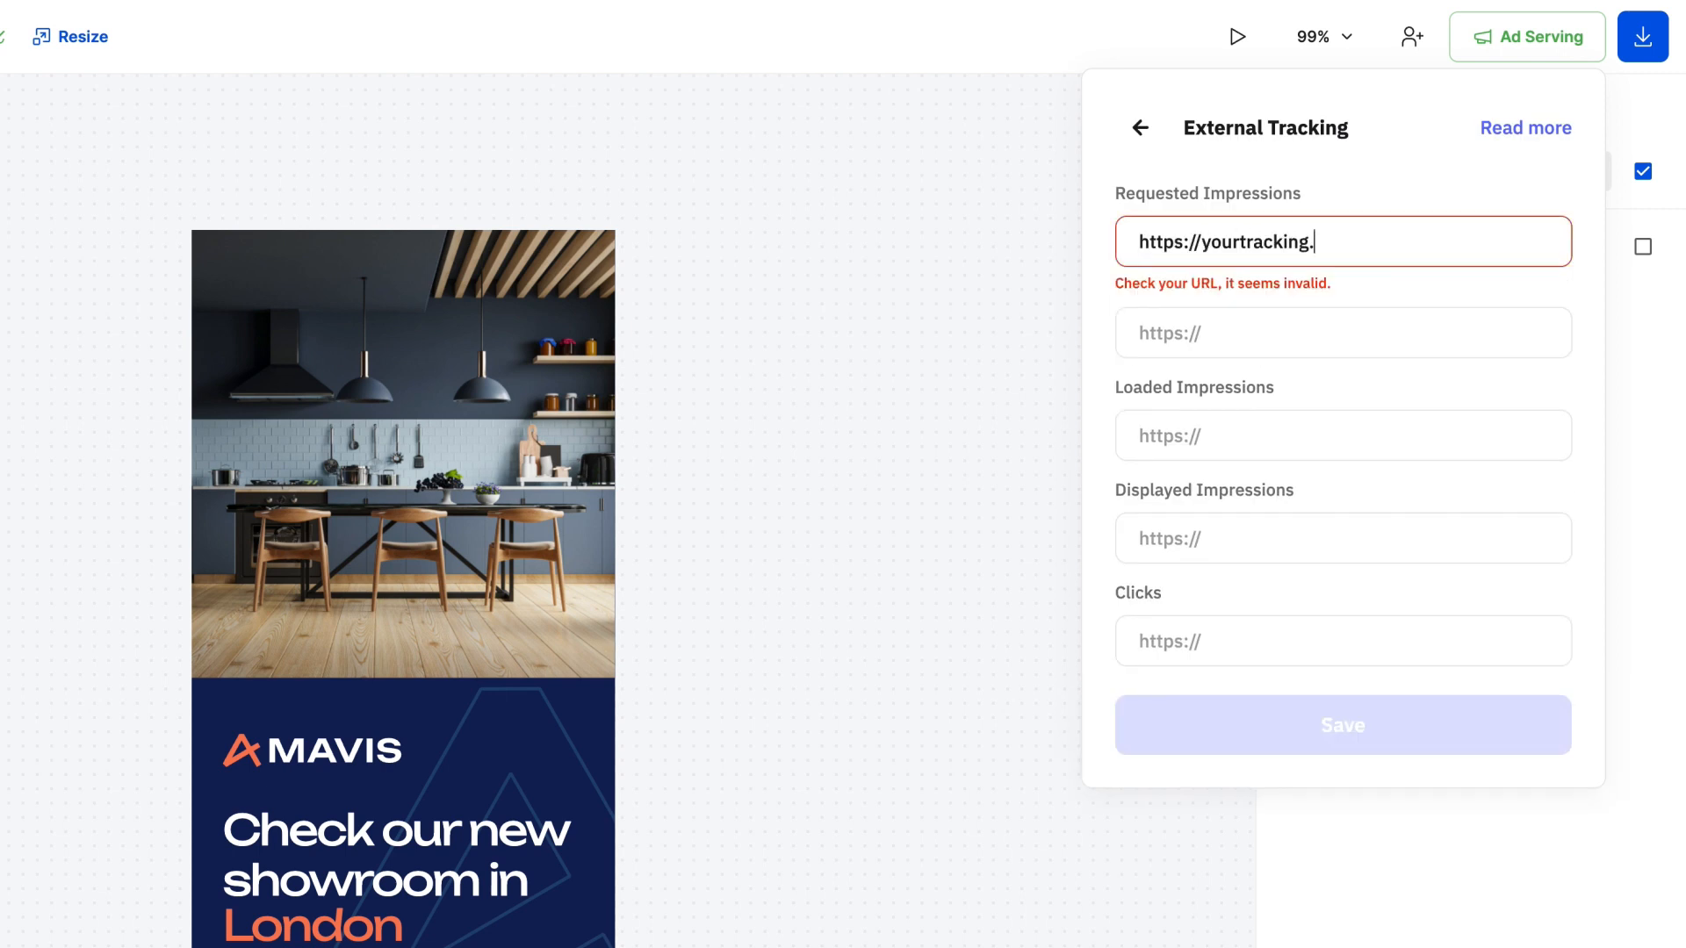
type("link")
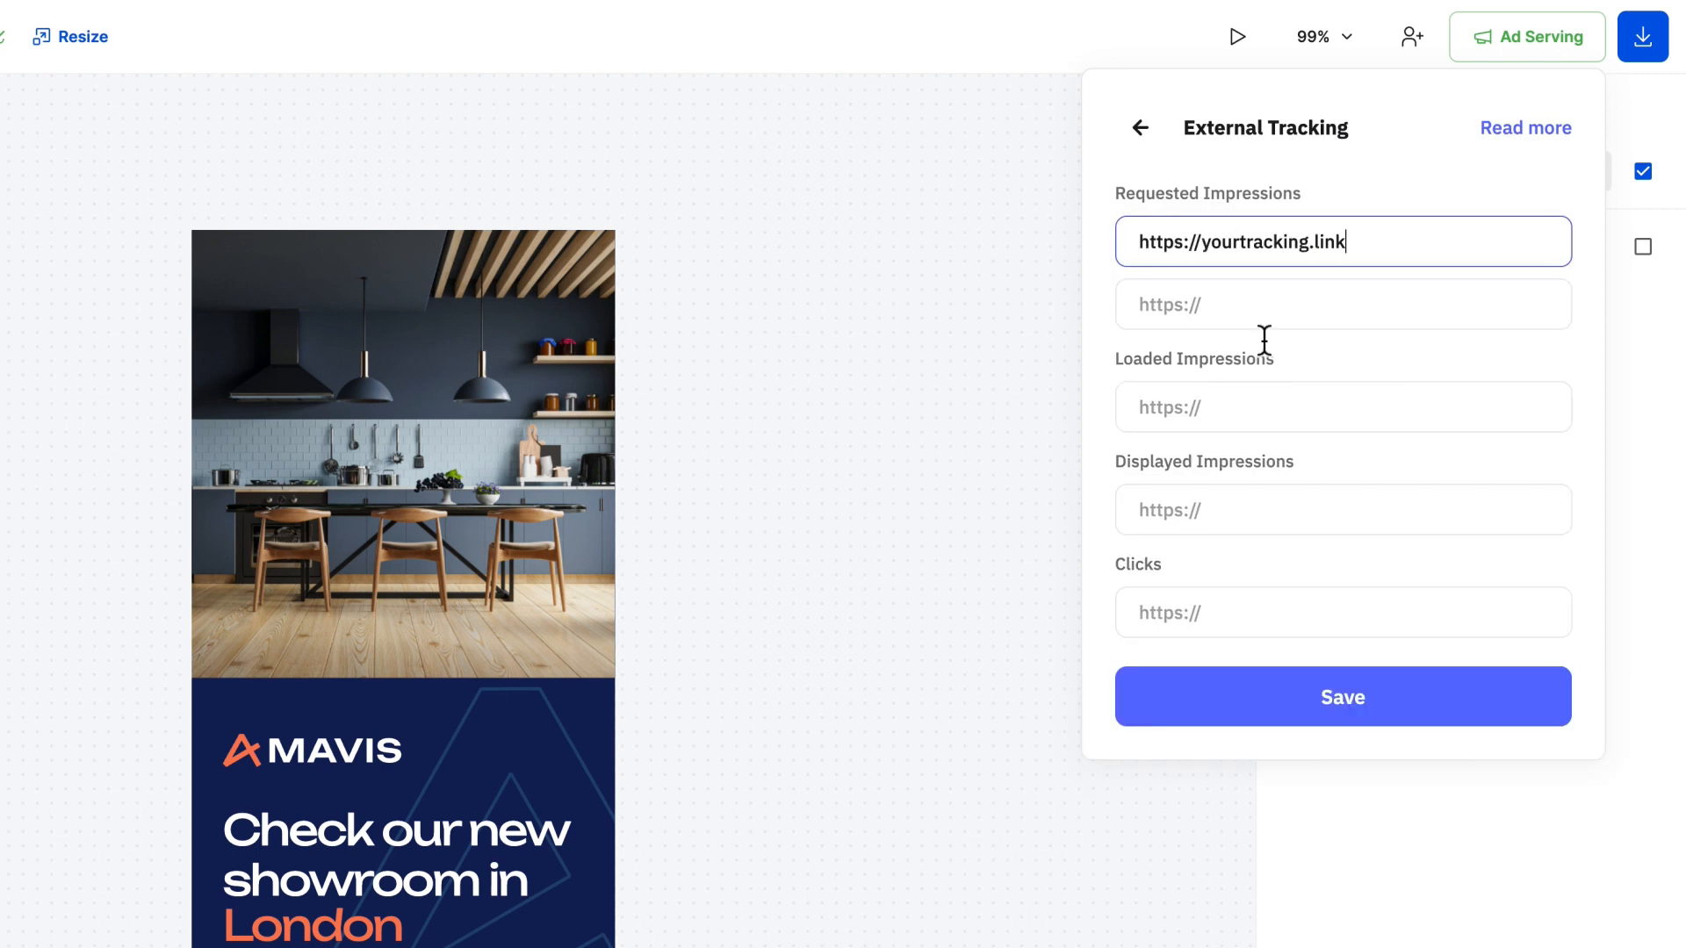
left_click(1341, 695)
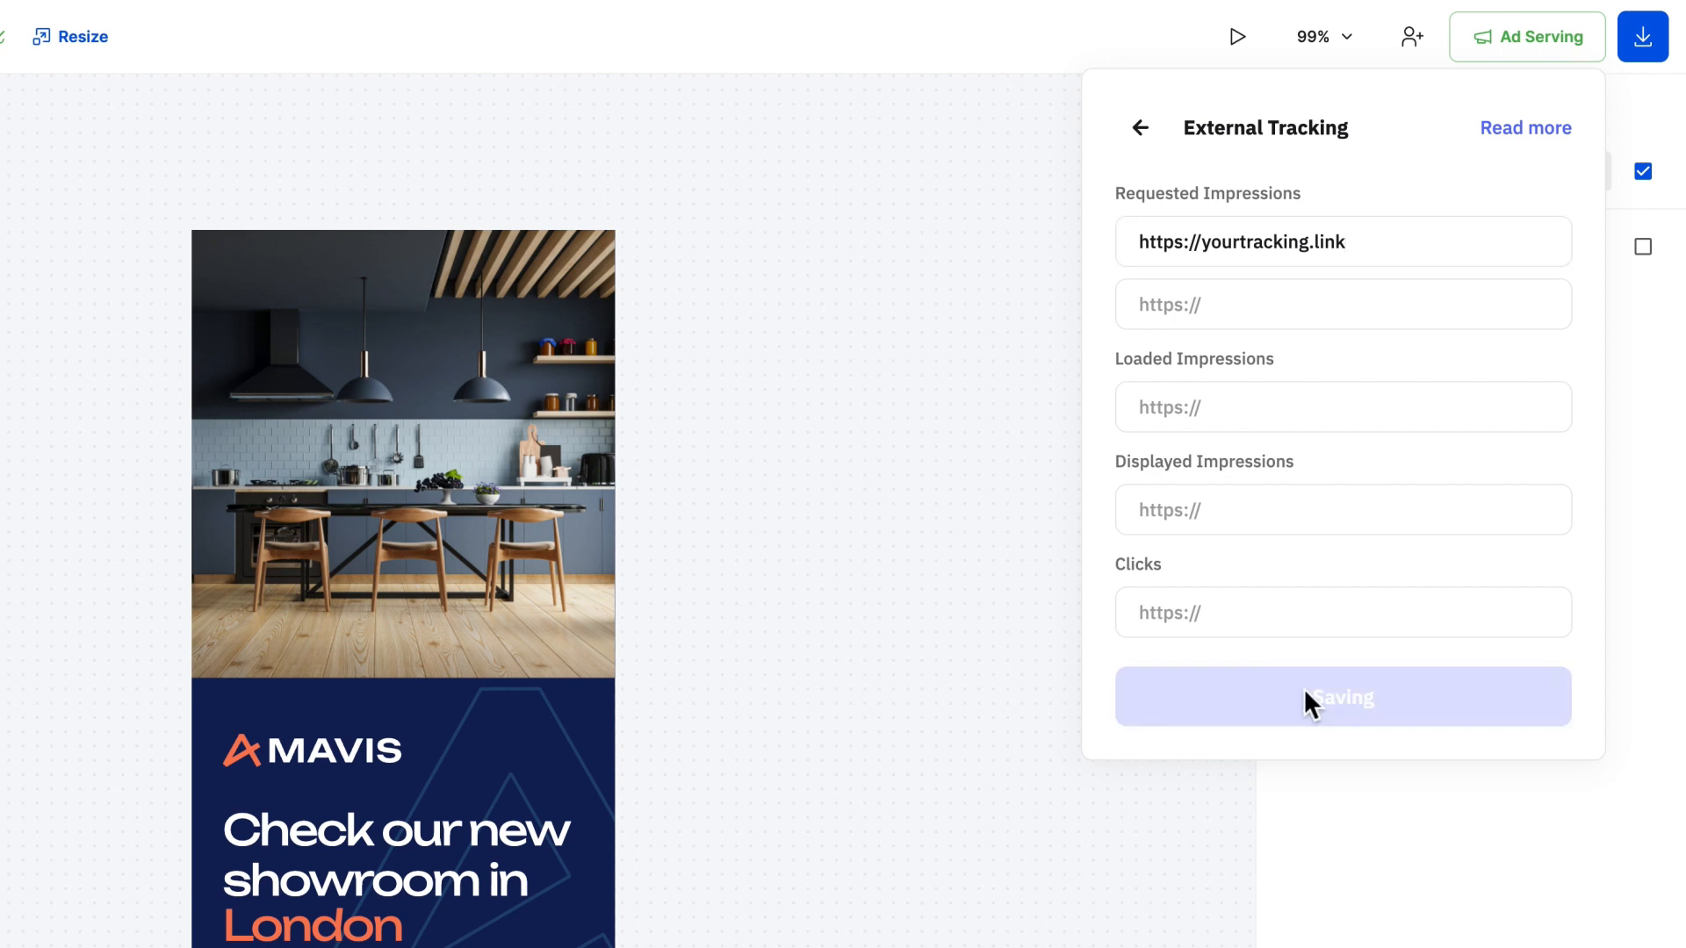
left_click(1138, 126)
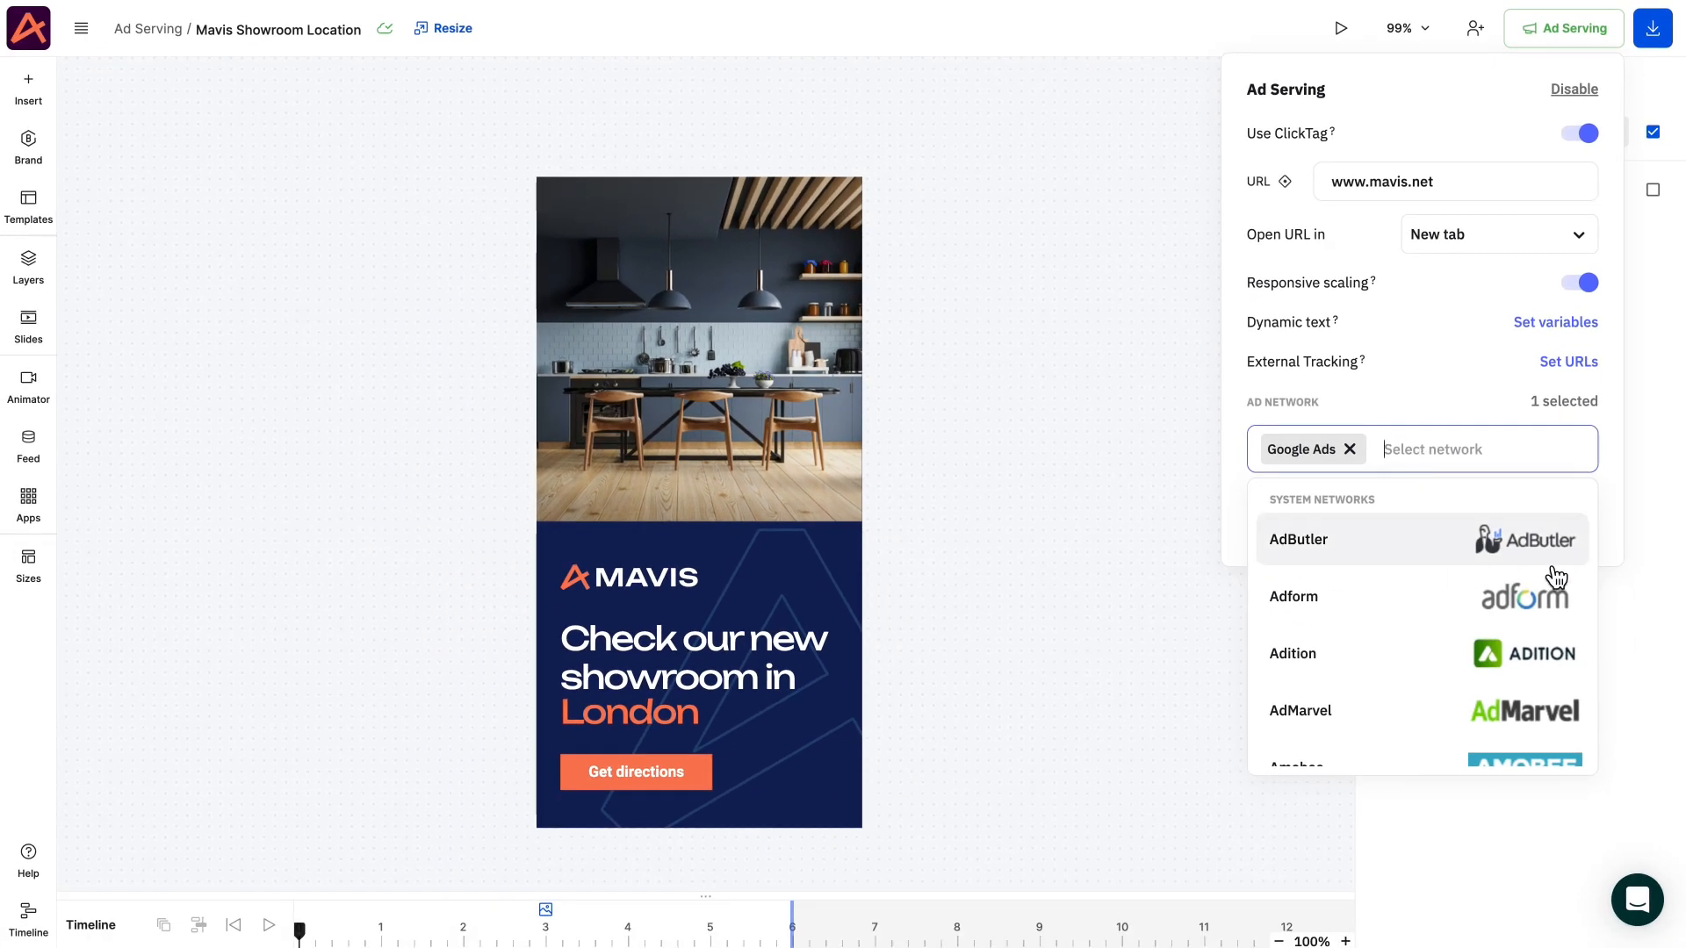
Add Simpli.fi and Standard as ad networks alongside Google Ads.
scroll("down", 3)
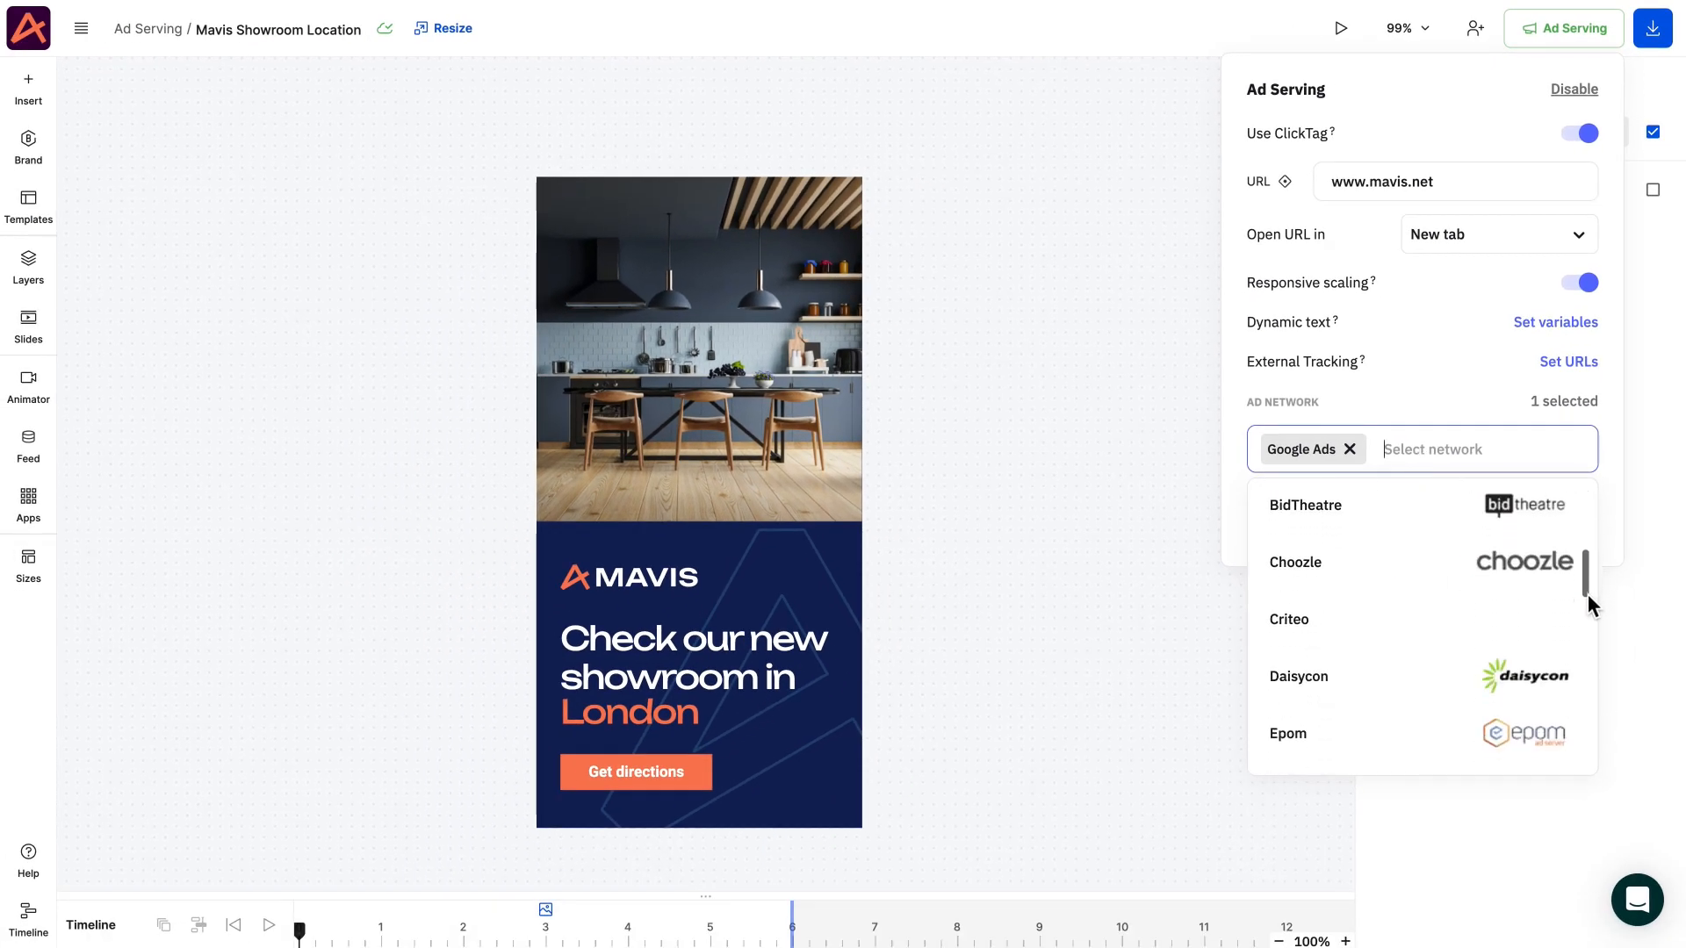
scroll("down", 3)
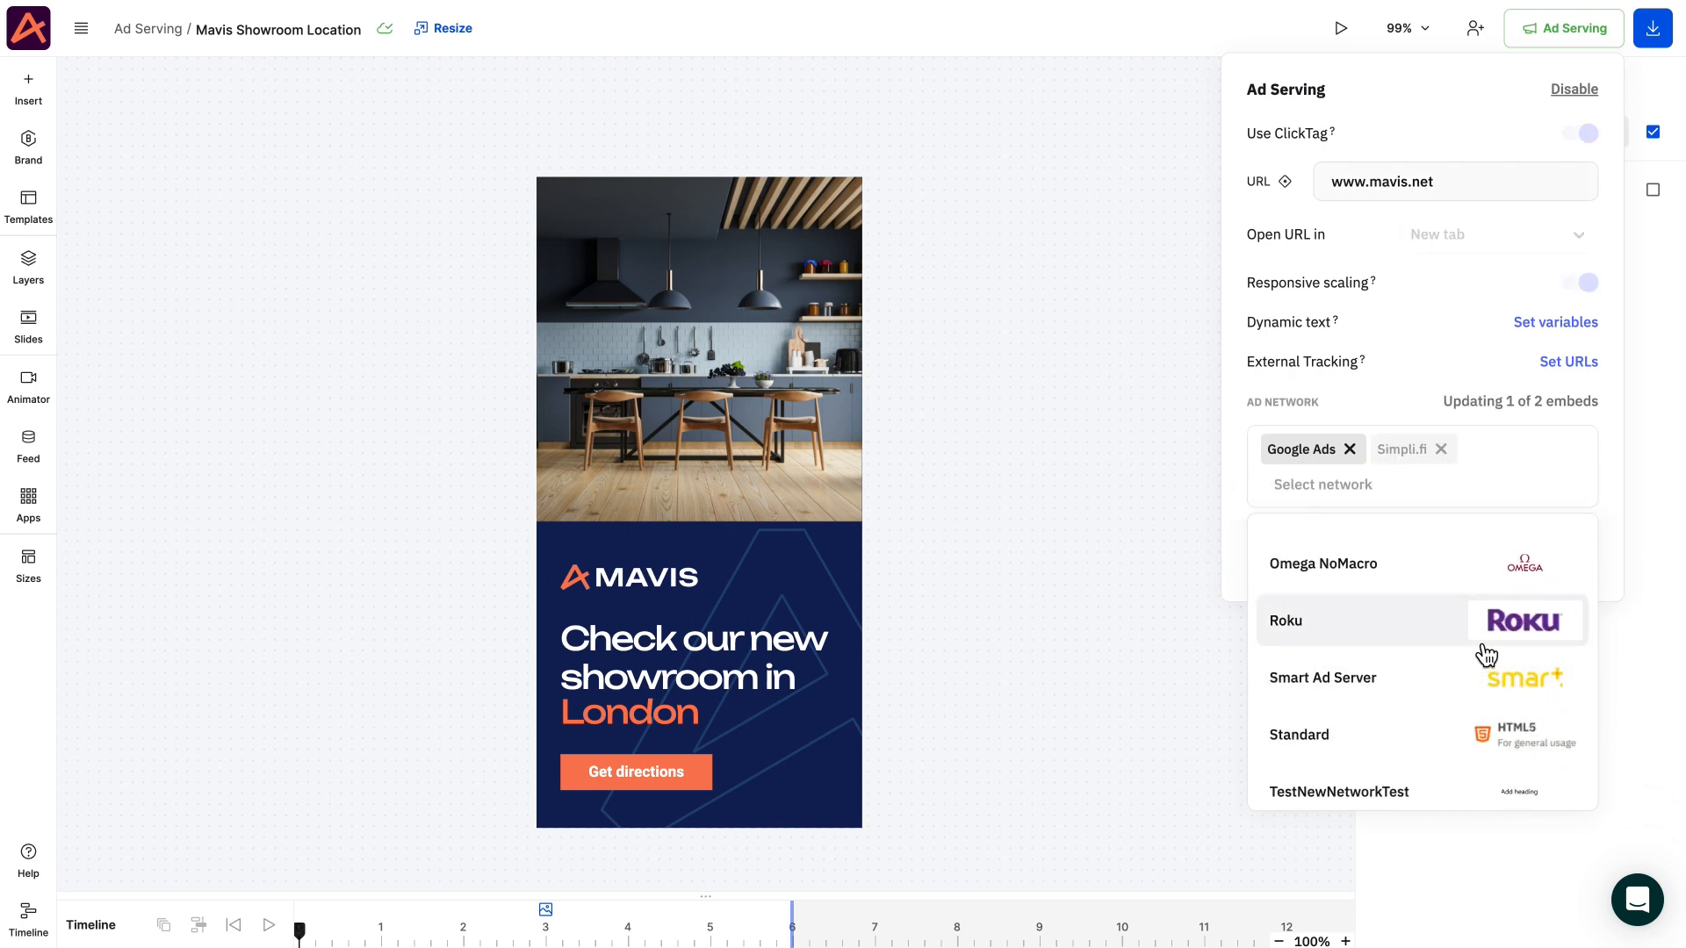
left_click(1300, 733)
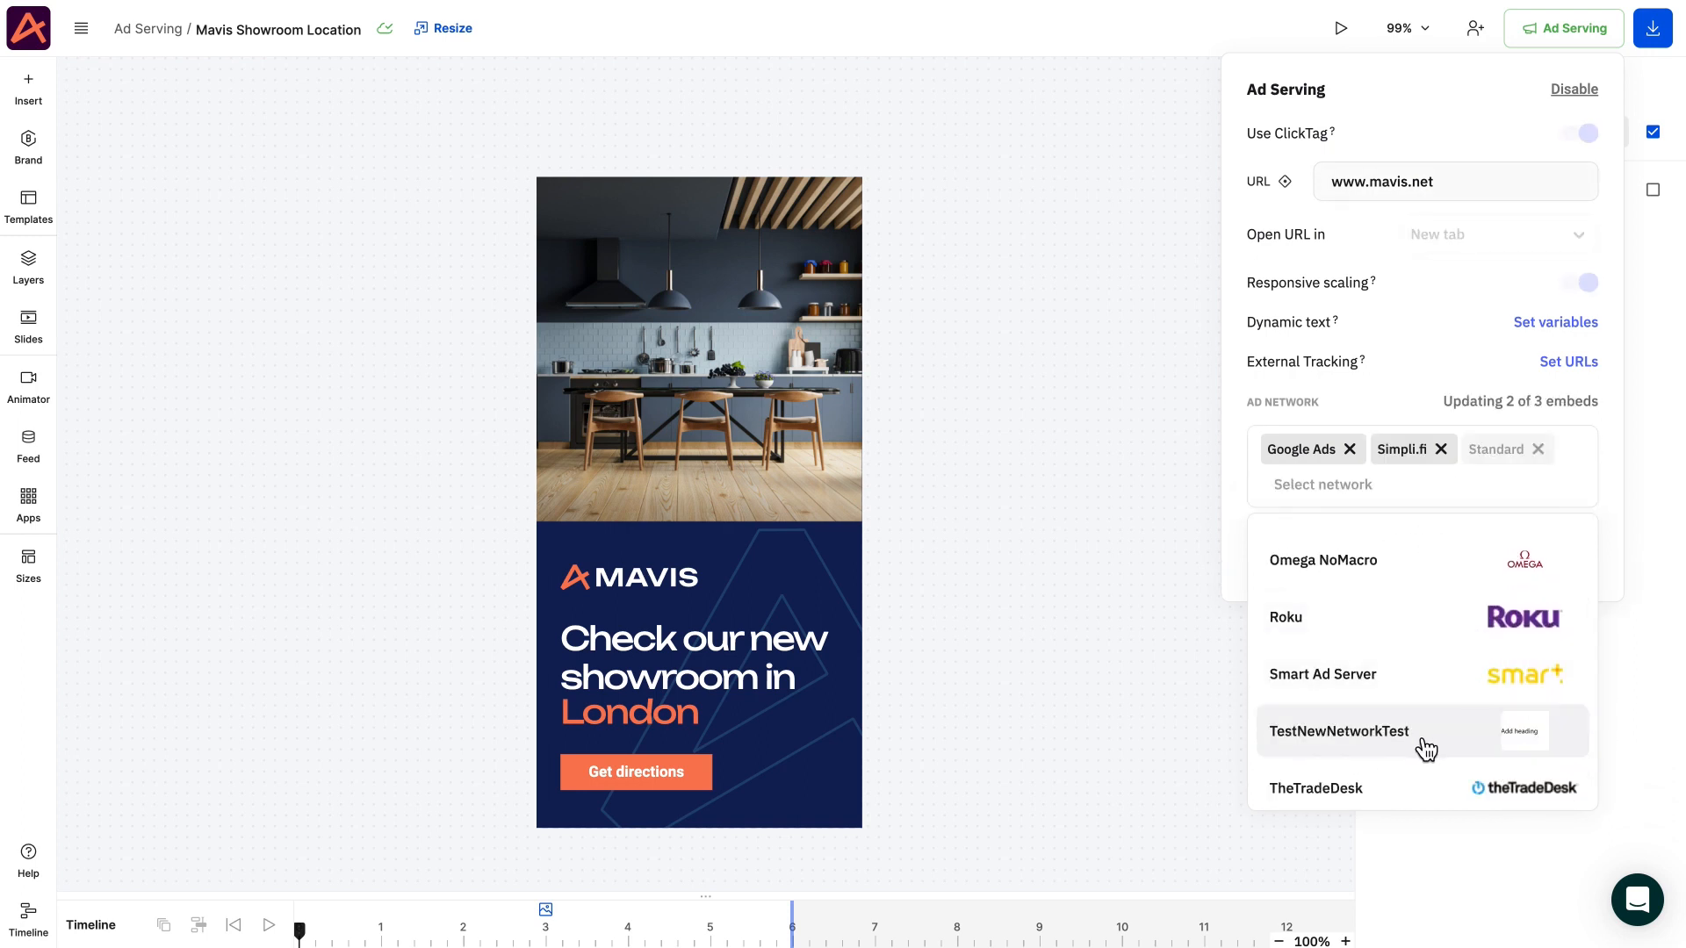
left_click(1579, 133)
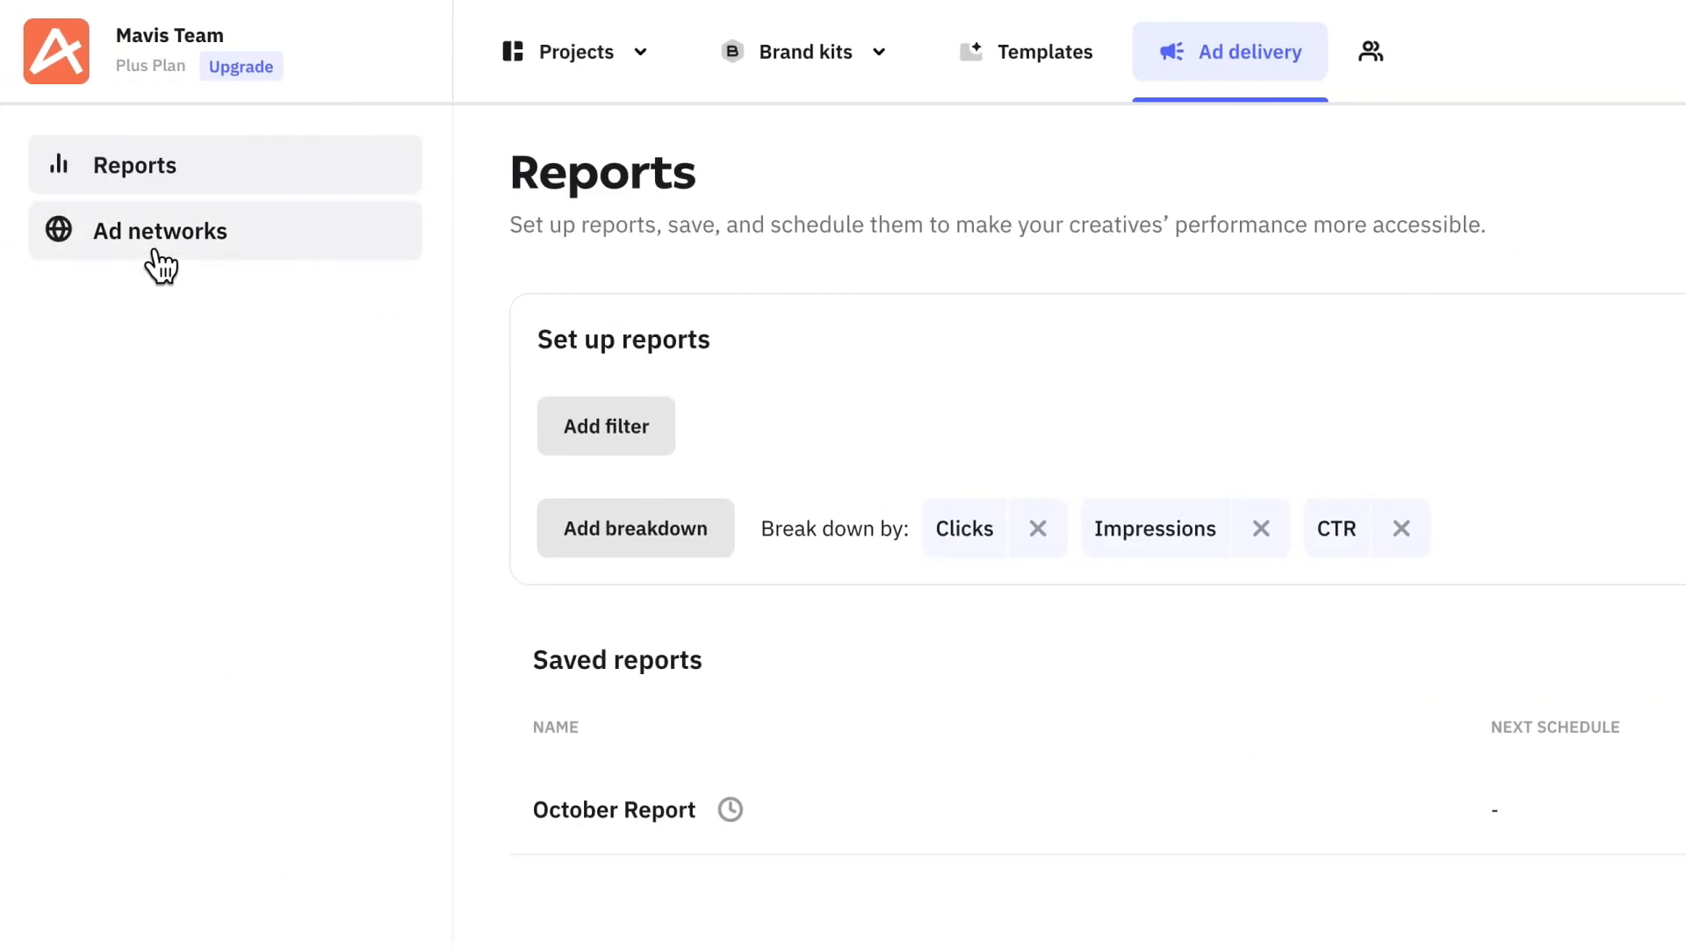
Save a custom DSP ad network with the DSP logo and {CLICK_URL} ClickTag macro.
left_click(162, 230)
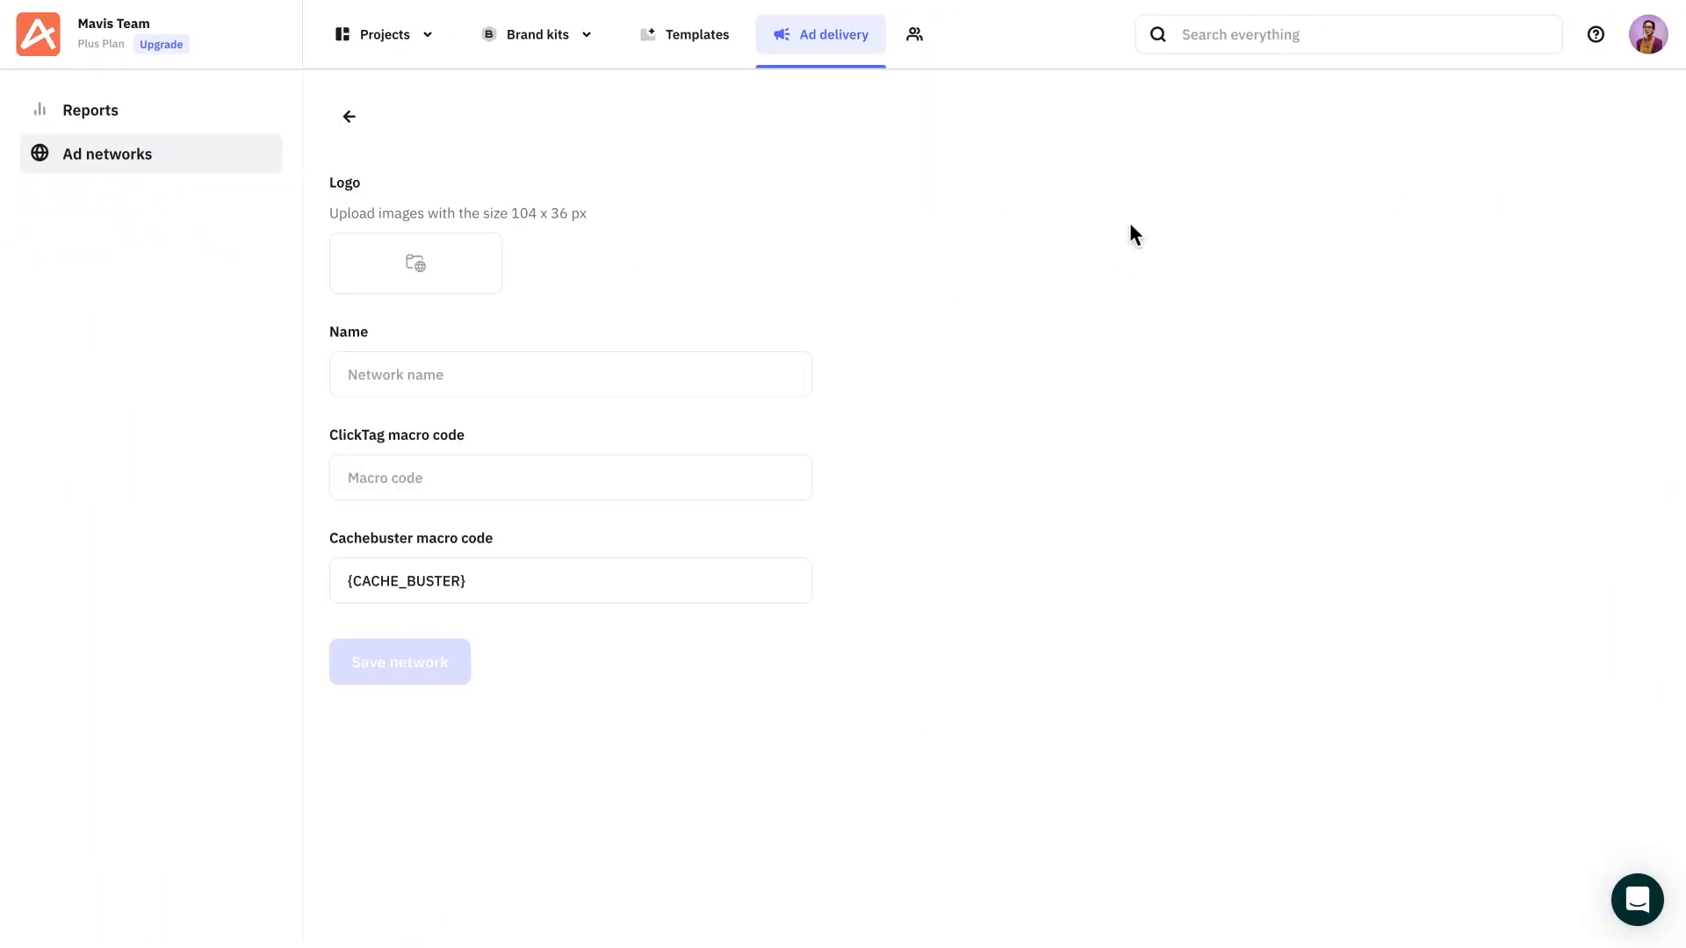
left_click(414, 262)
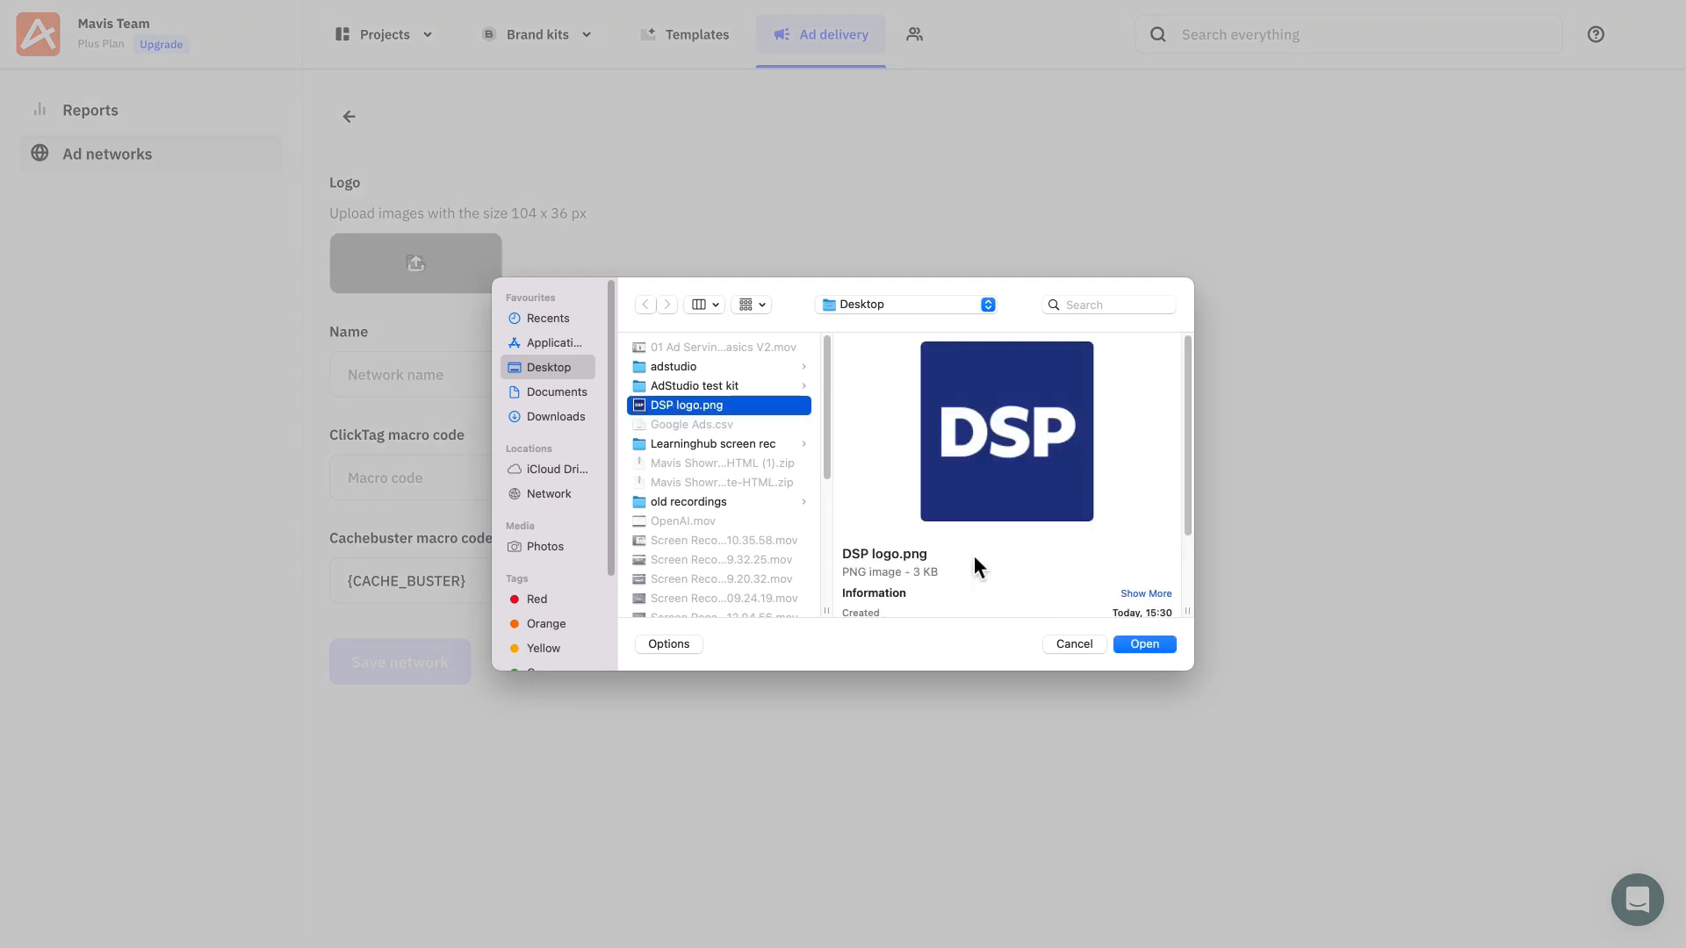
left_click(1143, 644)
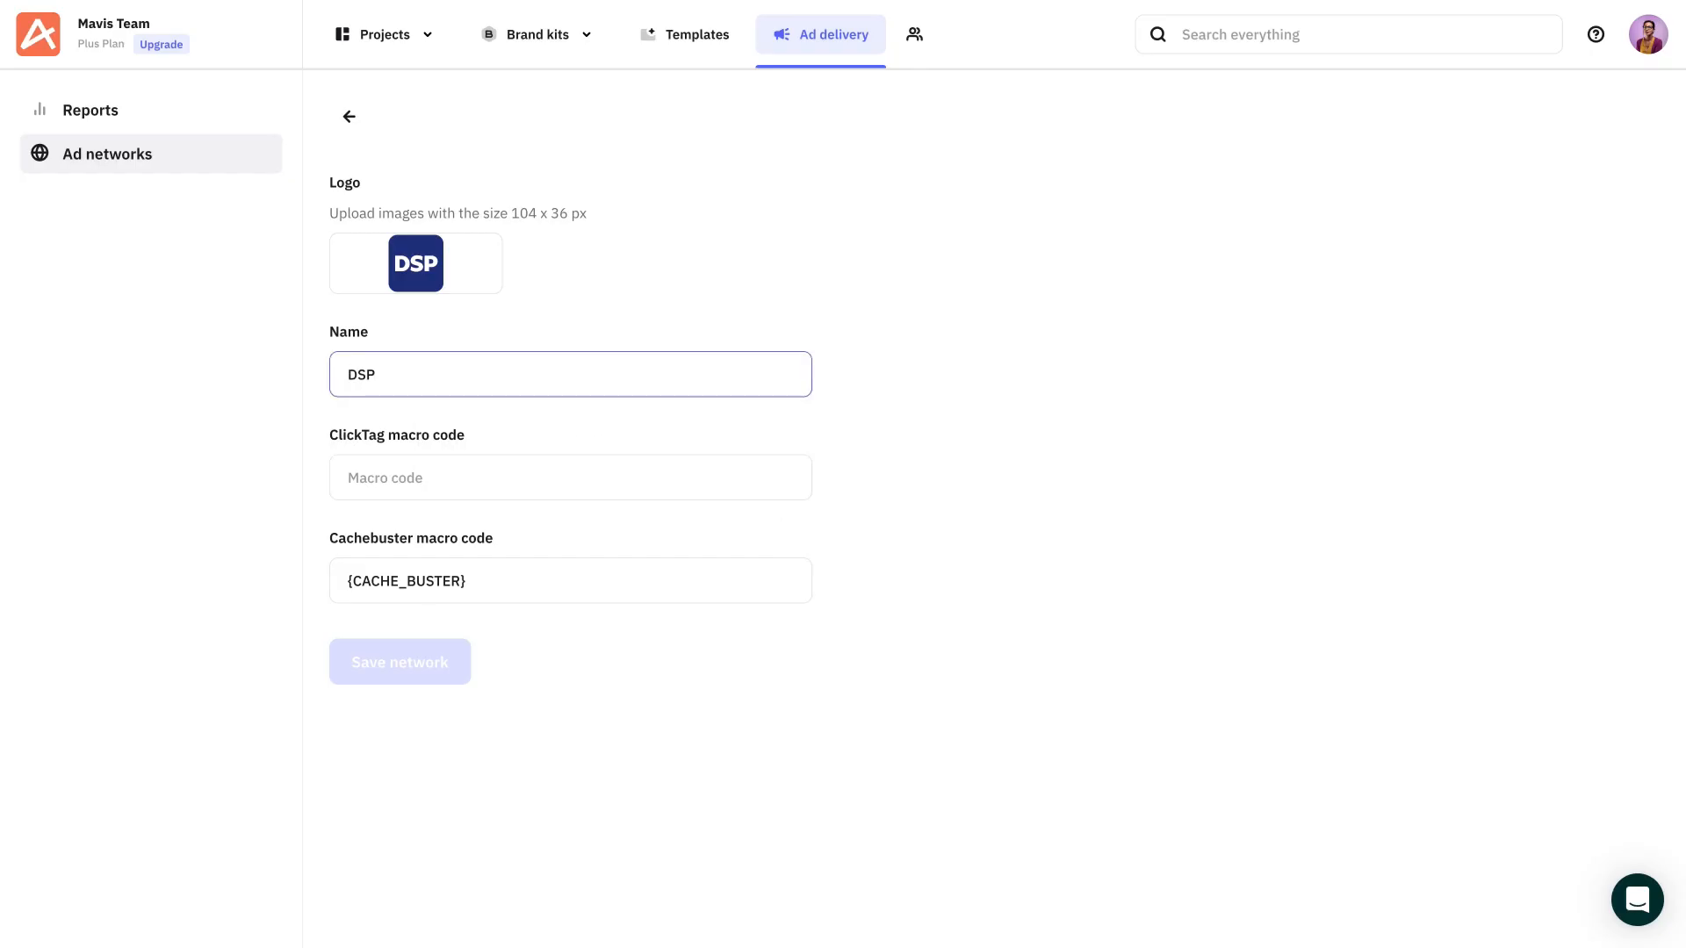
type("{CLICK_URL}")
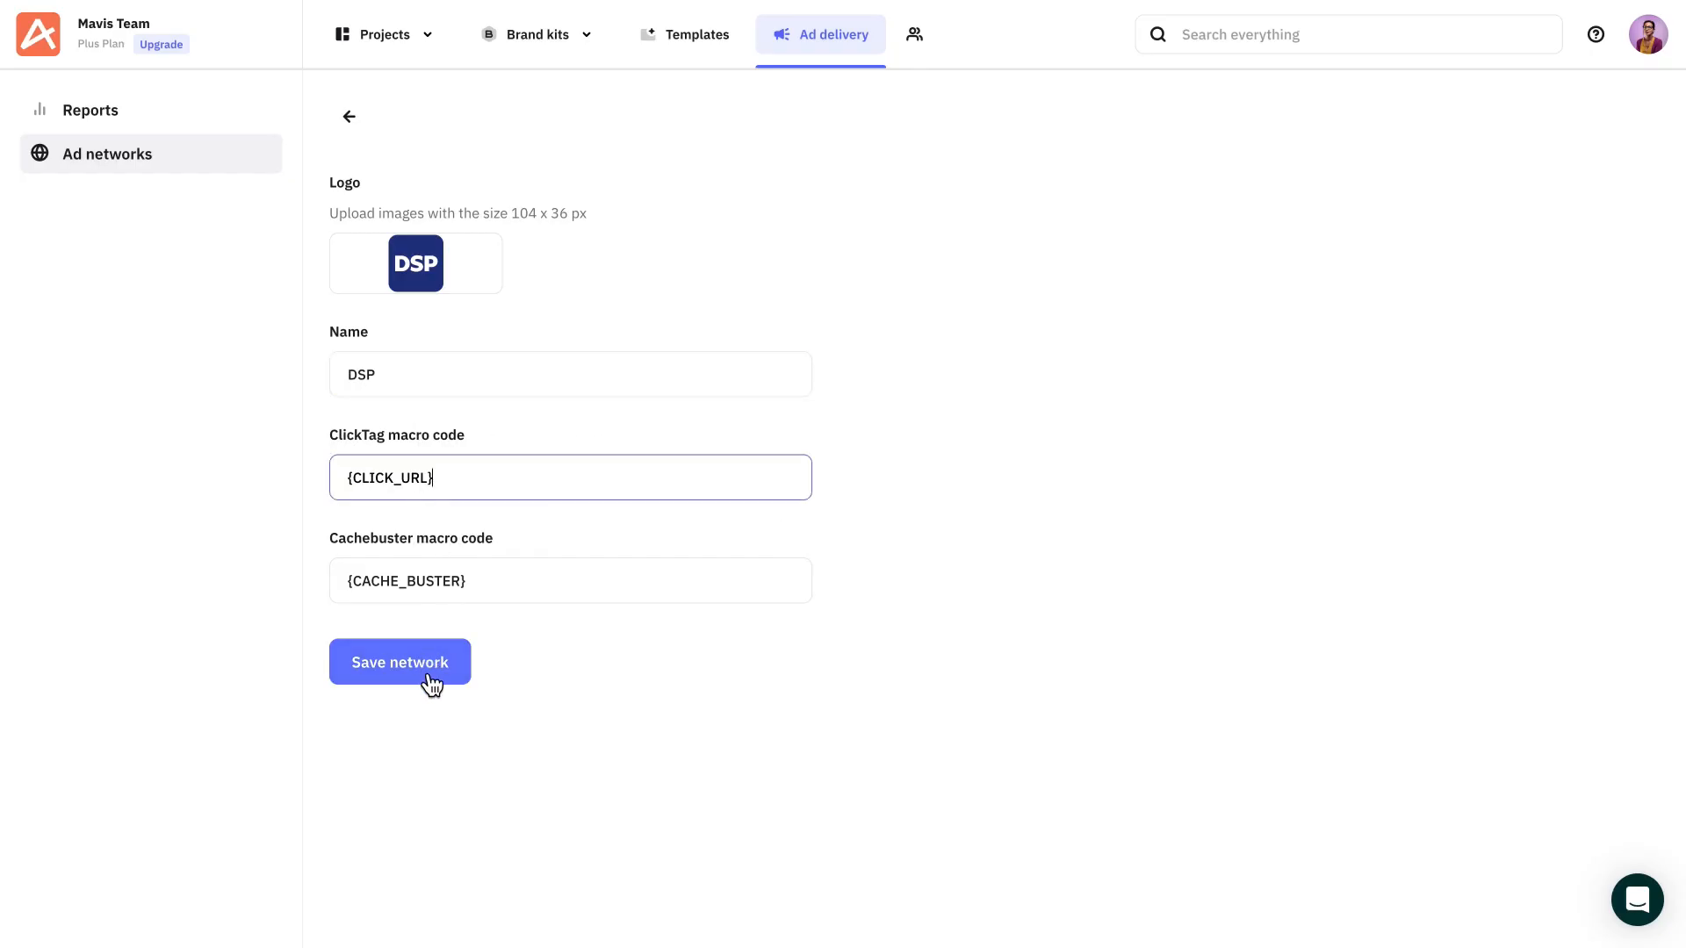
left_click(399, 662)
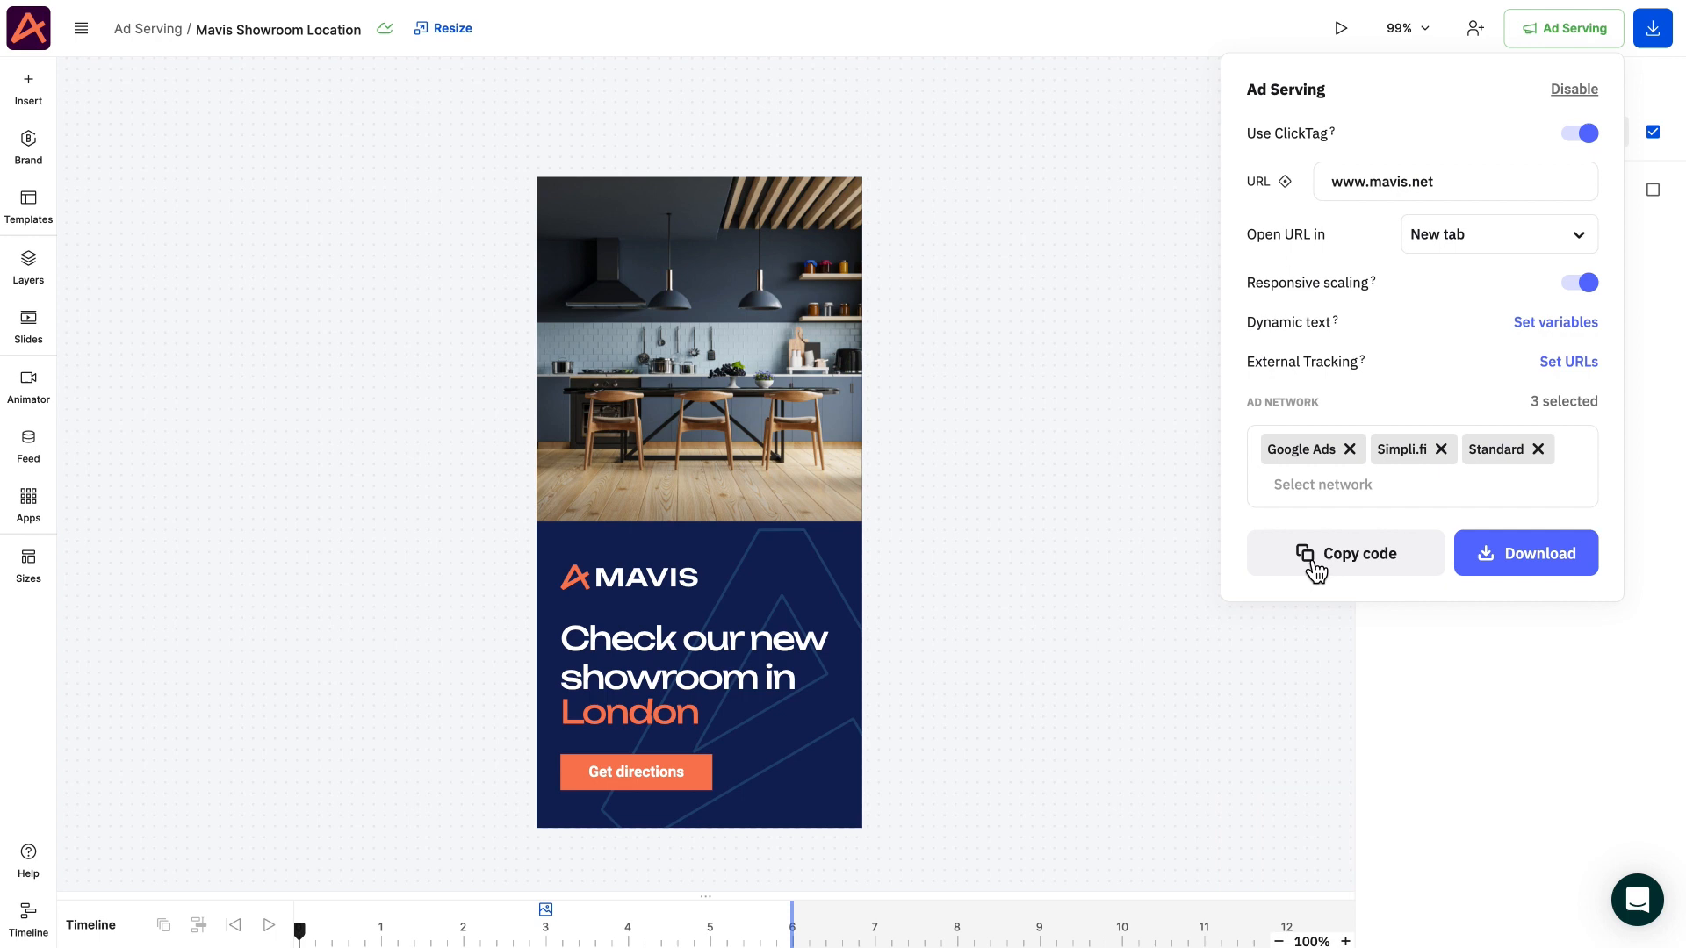
Copy the banner's embed code.
left_click(1524, 553)
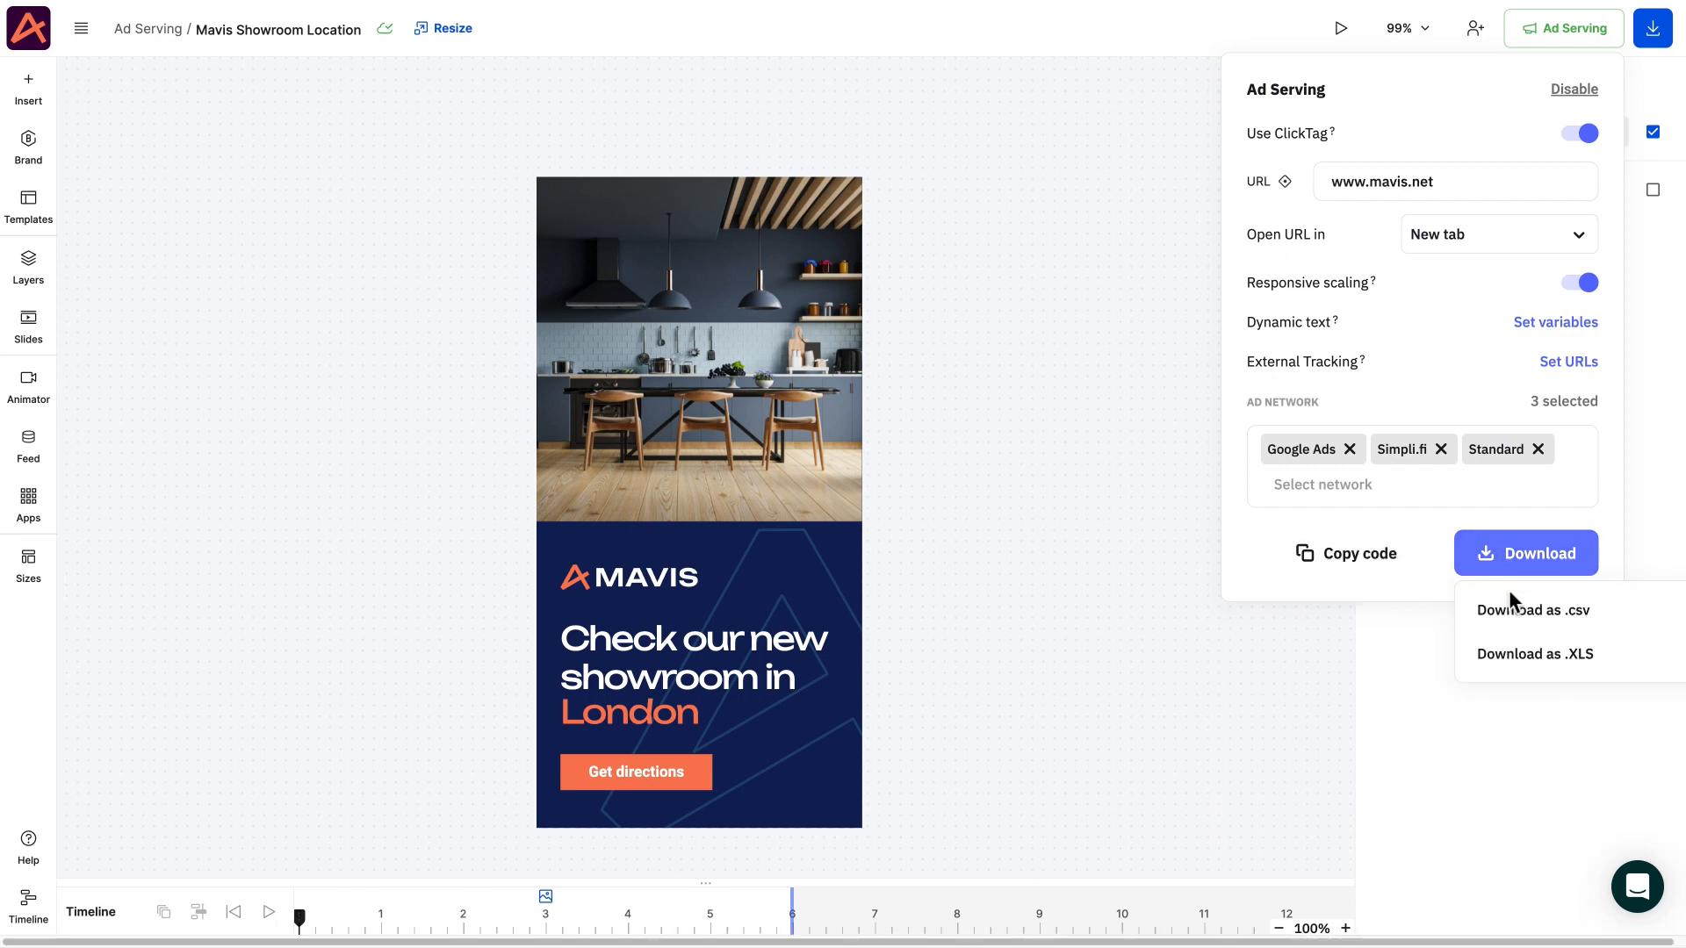